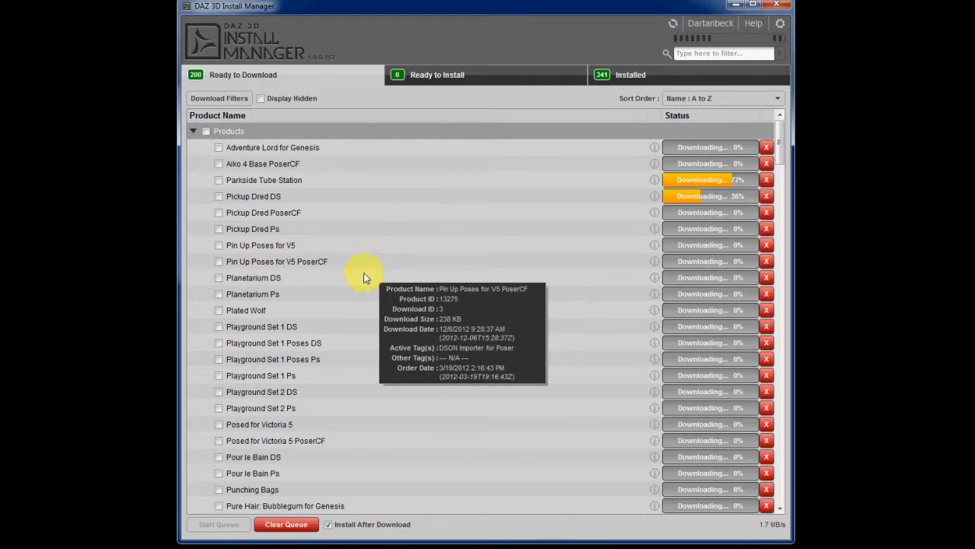
pyautogui.moveTo(288, 291)
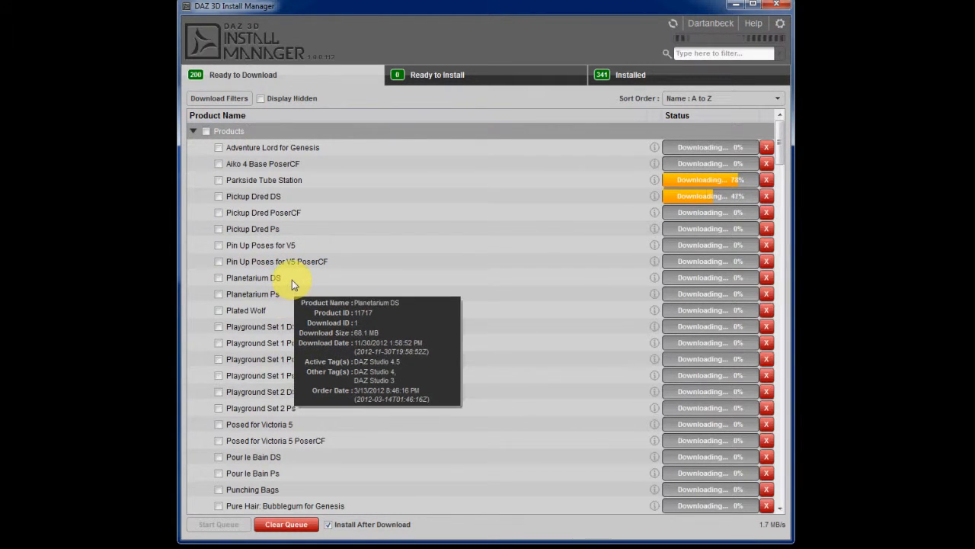
pyautogui.moveTo(267, 297)
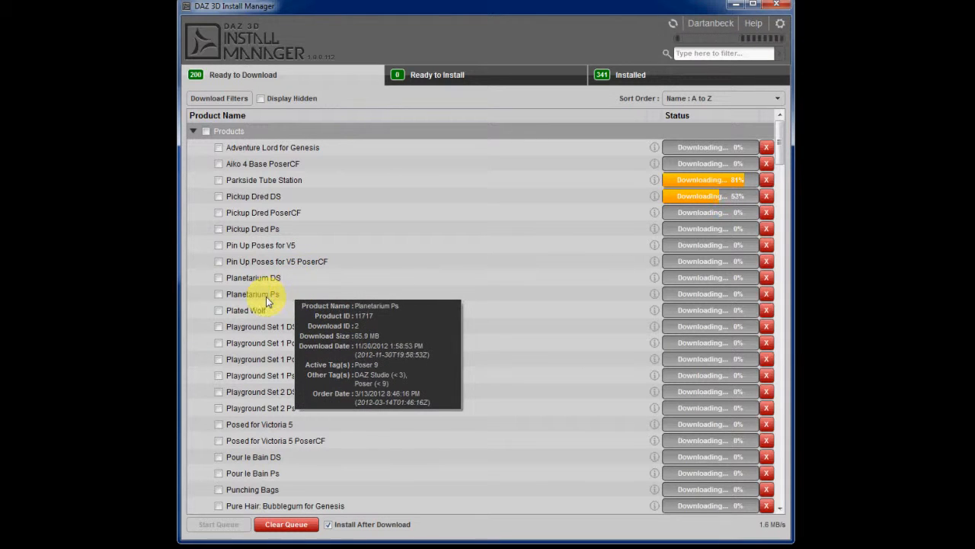
pyautogui.moveTo(304, 275)
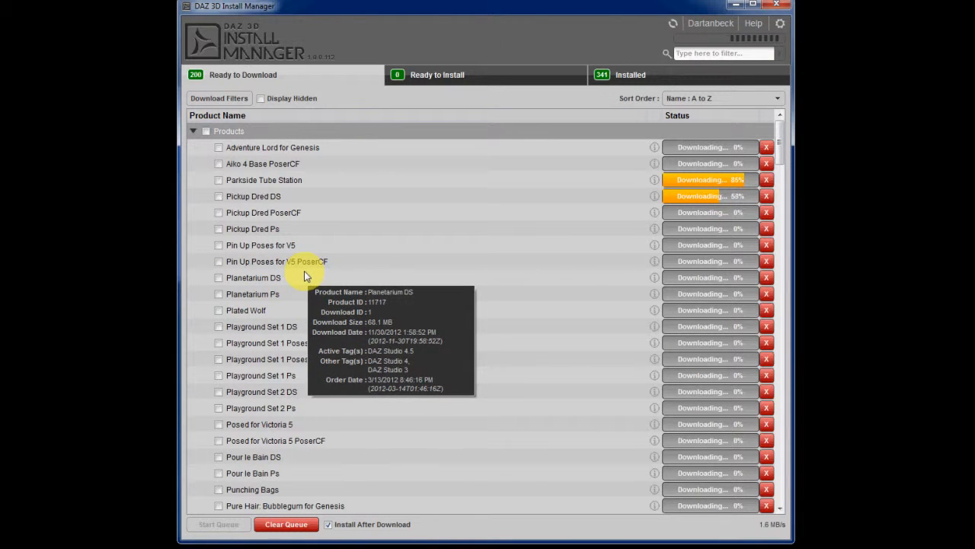
pyautogui.moveTo(210, 277)
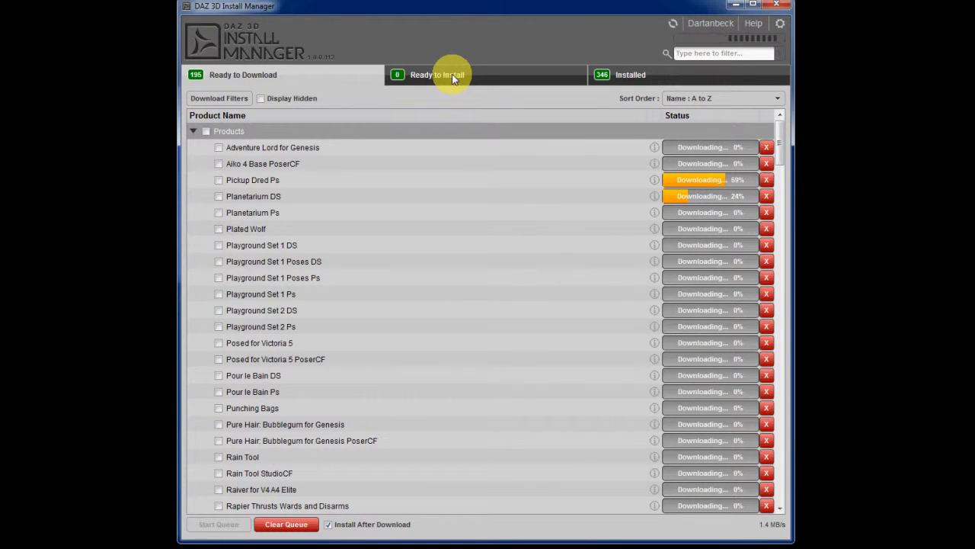
# Show the Ready to Install list, which is empty while downloads continue.
pyautogui.click(436, 75)
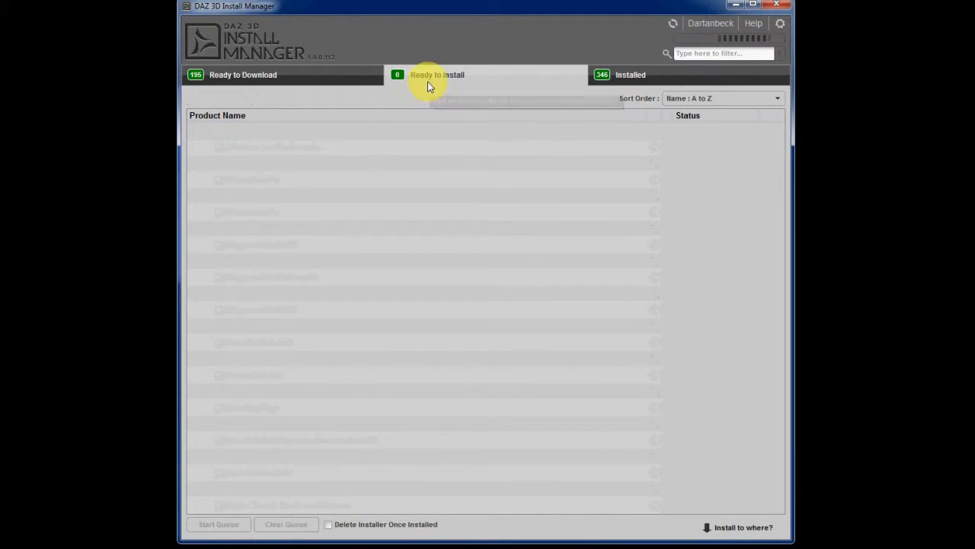
pyautogui.click(436, 74)
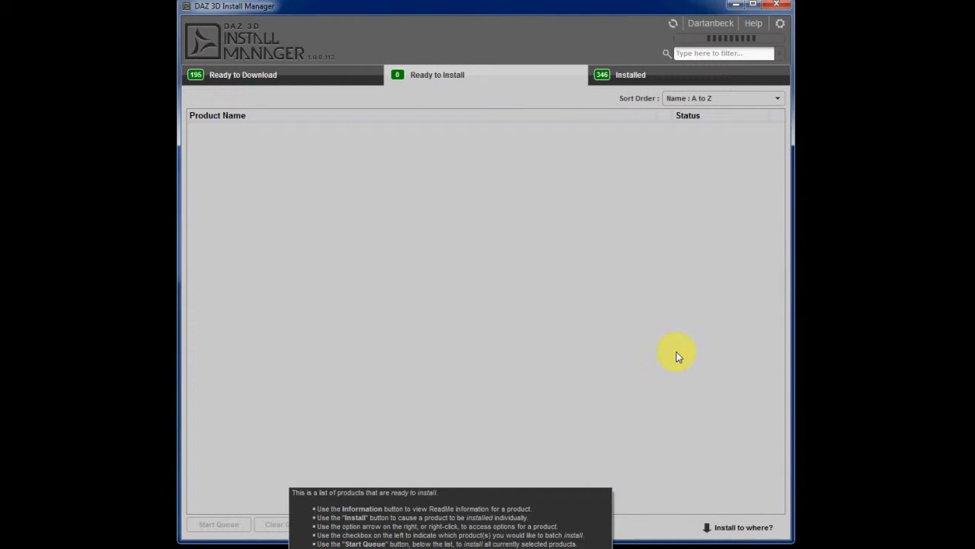
pyautogui.moveTo(511, 378)
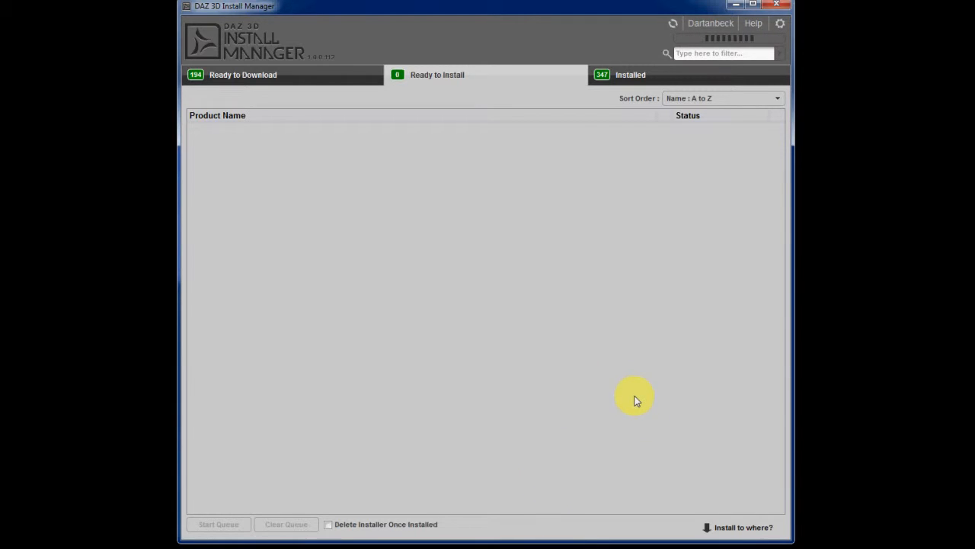
pyautogui.moveTo(739, 527)
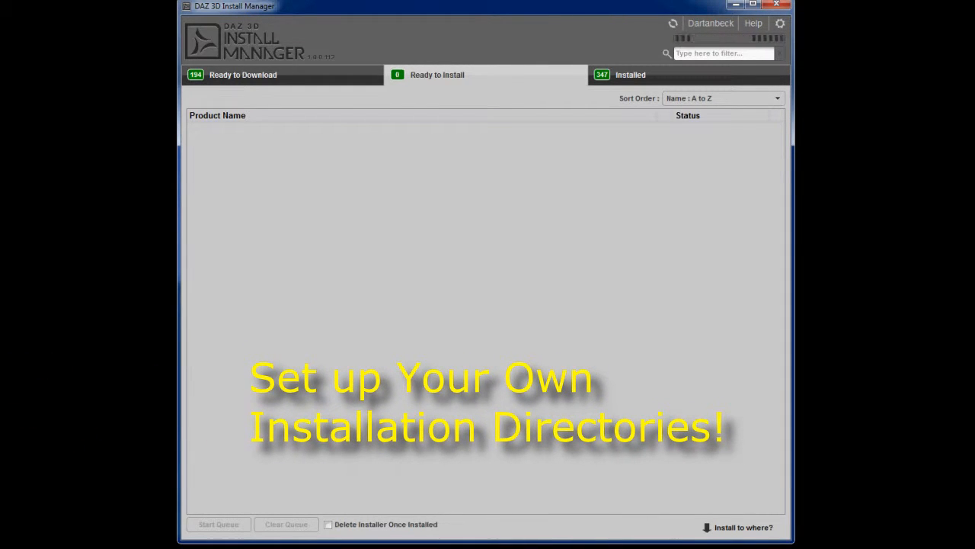
pyautogui.moveTo(738, 486)
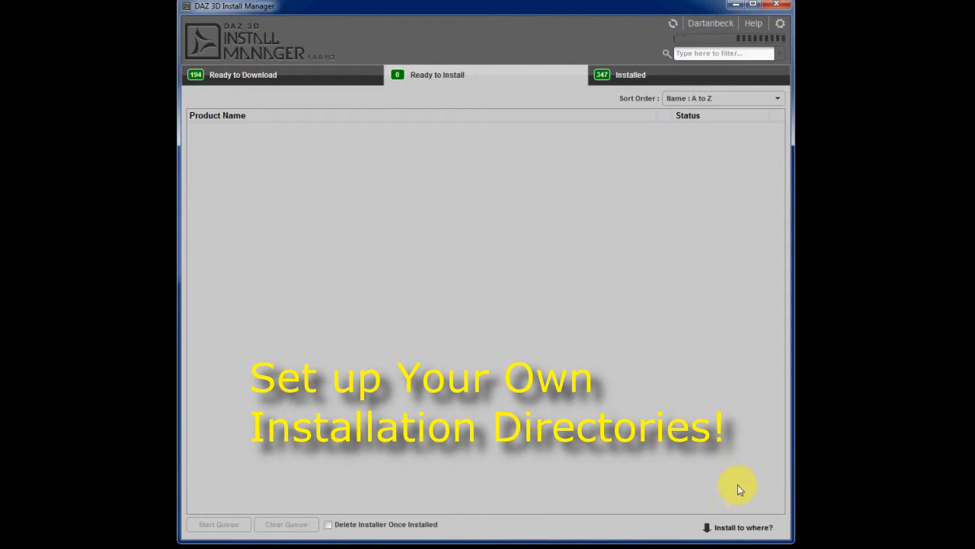
pyautogui.moveTo(752, 173)
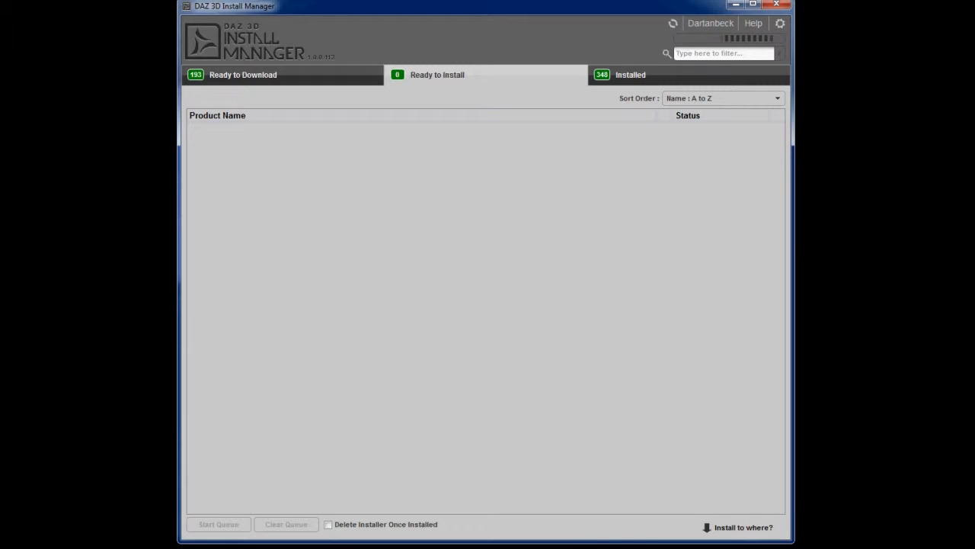
pyautogui.moveTo(186, 188)
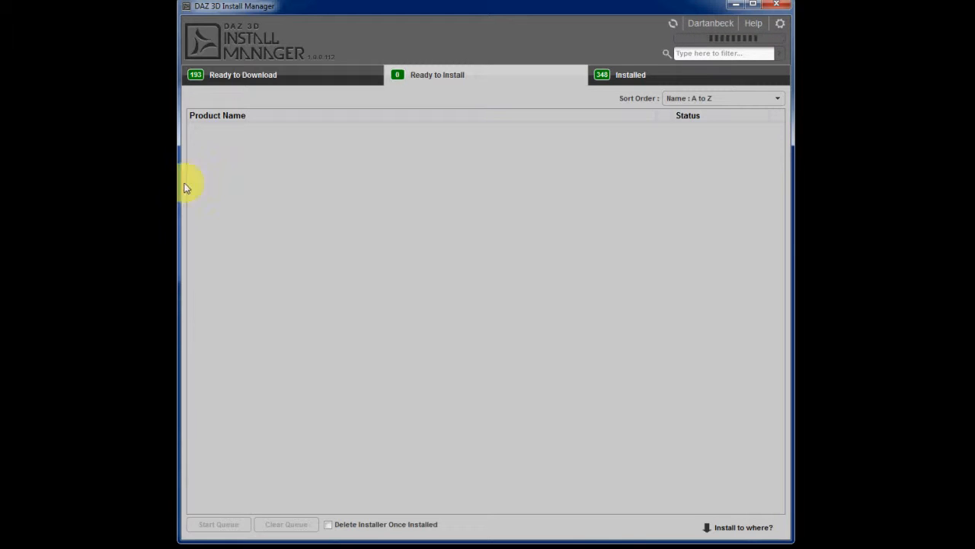
pyautogui.moveTo(375, 526)
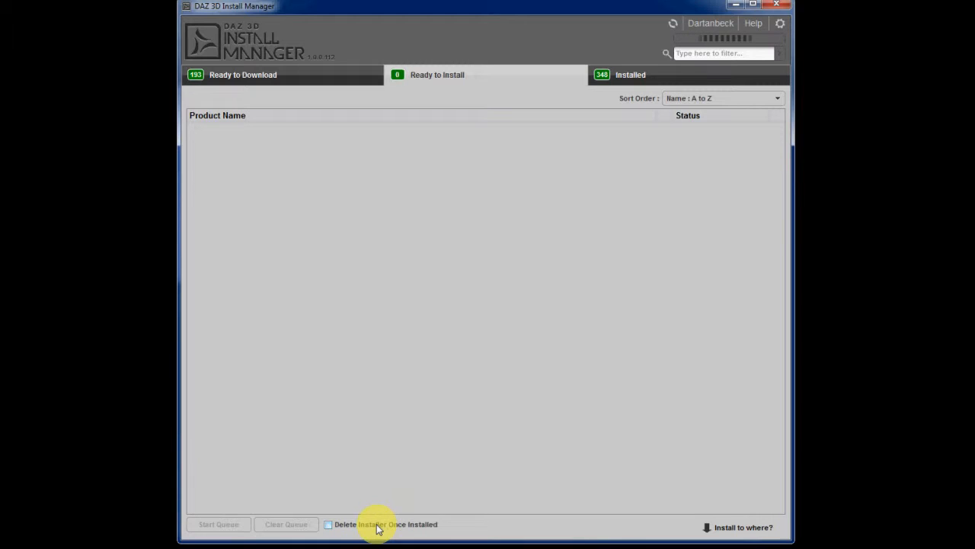
pyautogui.moveTo(387, 526)
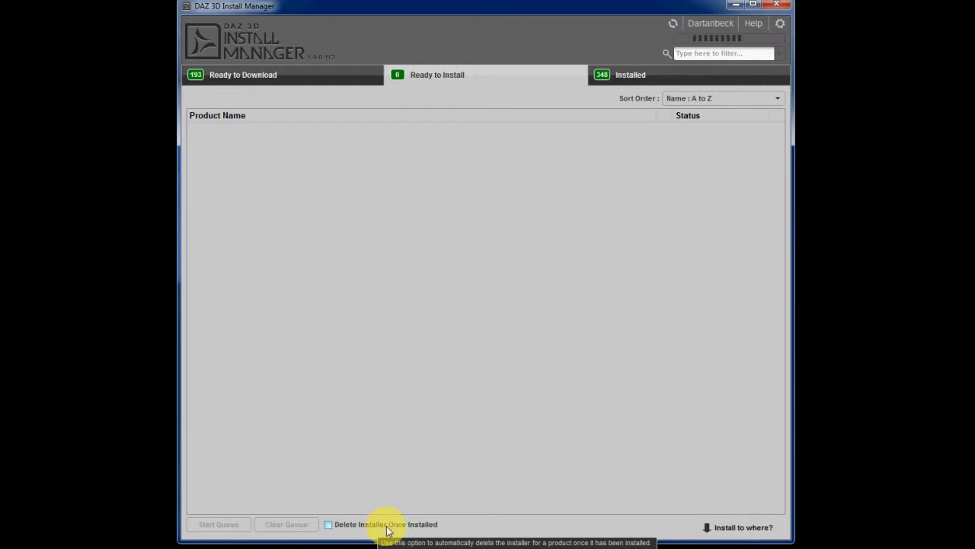
pyautogui.moveTo(396, 206)
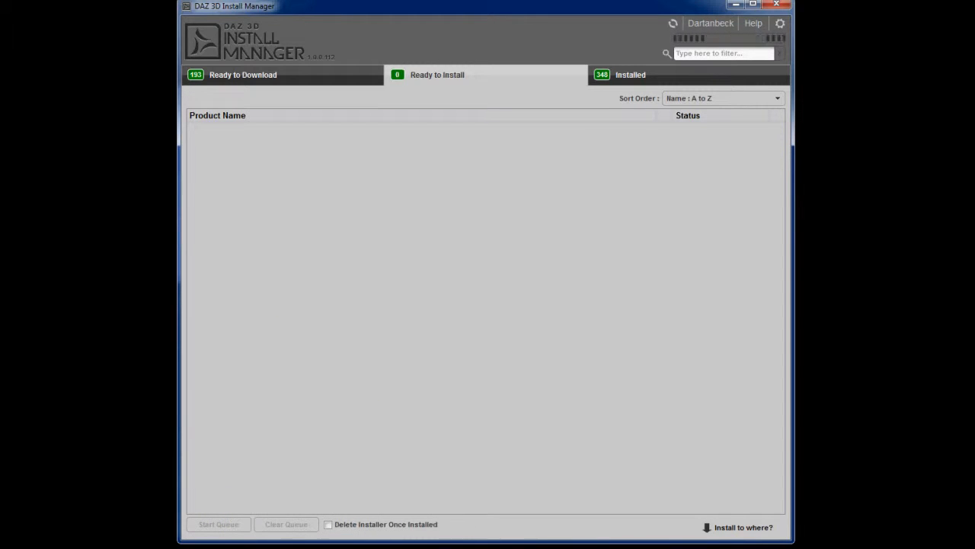
pyautogui.moveTo(189, 151)
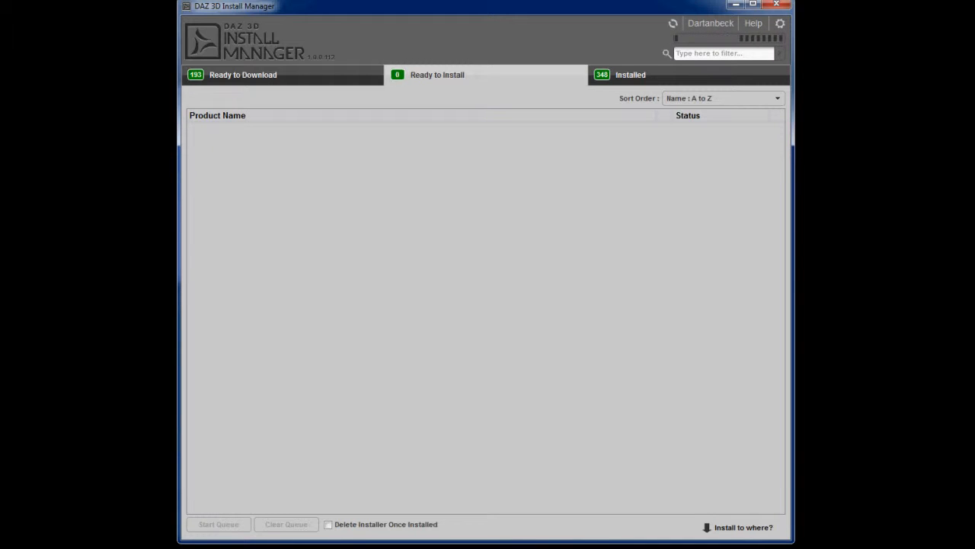
# Check the Delete Installer Once Installed option, then show the Installed list with 357 products.
pyautogui.click(242, 74)
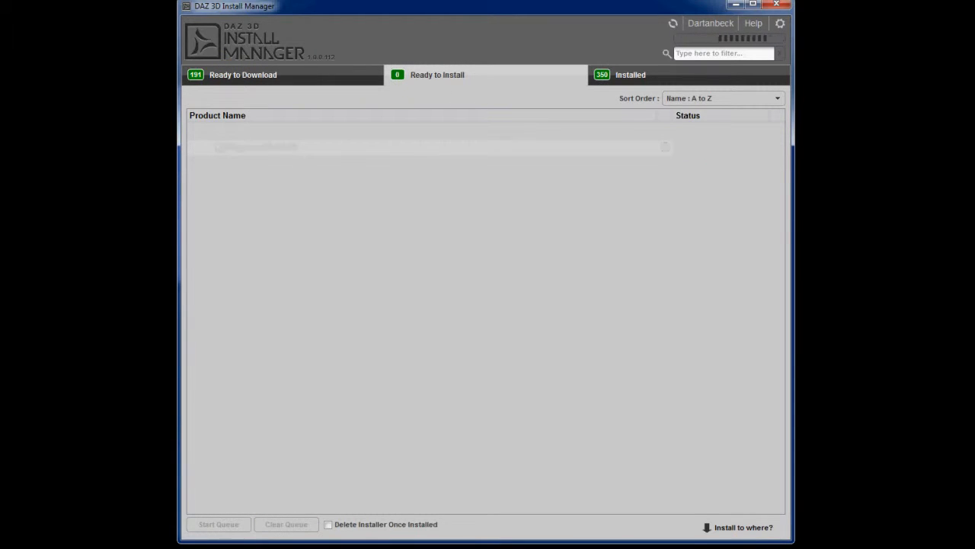
pyautogui.click(219, 524)
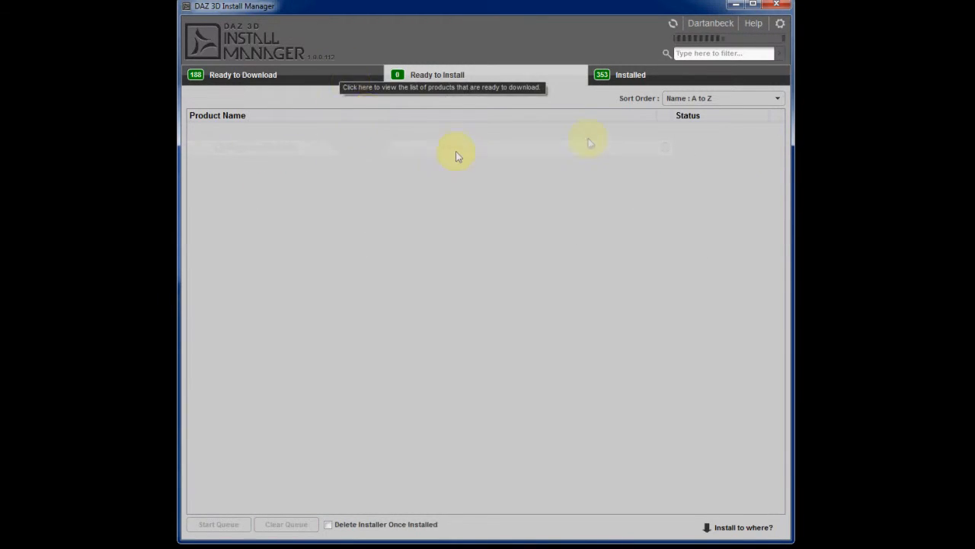
pyautogui.click(631, 74)
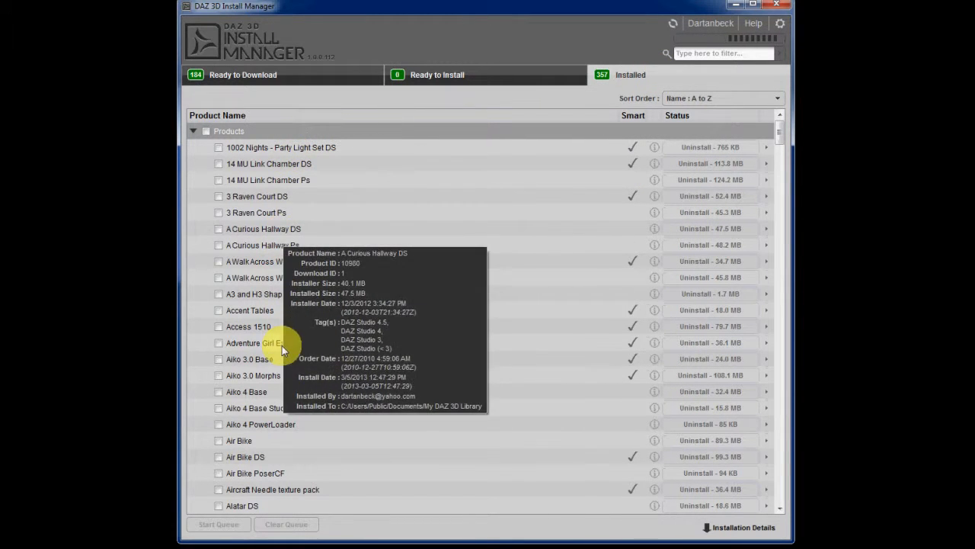
pyautogui.moveTo(263, 506)
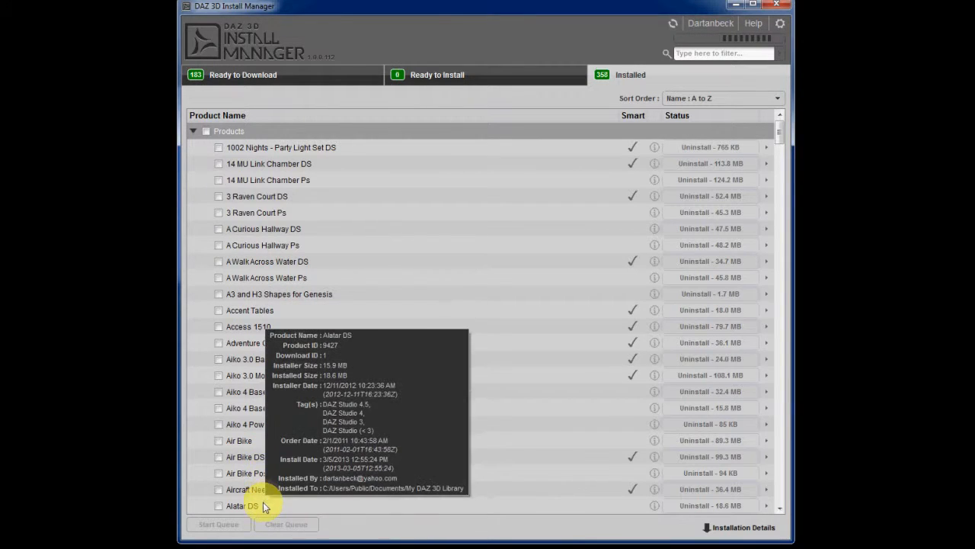
pyautogui.moveTo(487, 145)
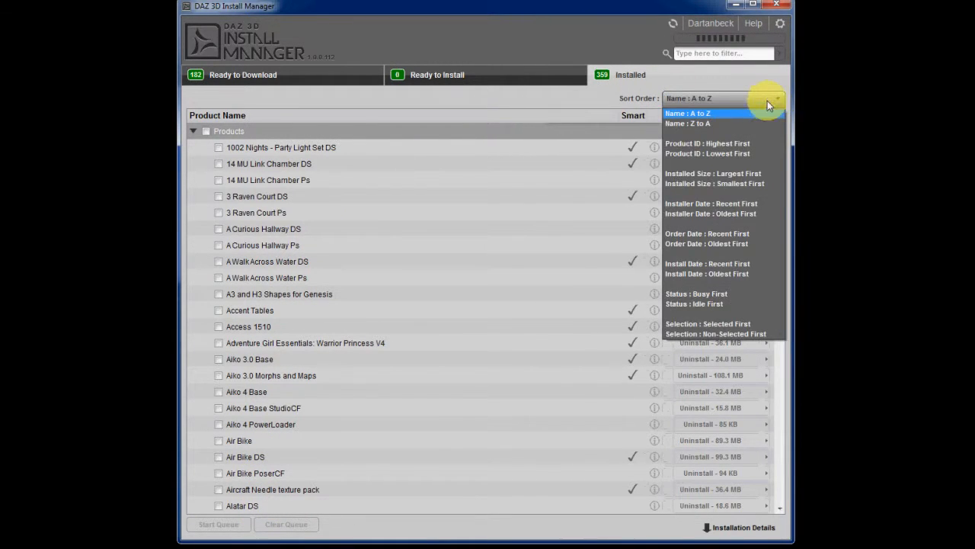
pyautogui.moveTo(724, 275)
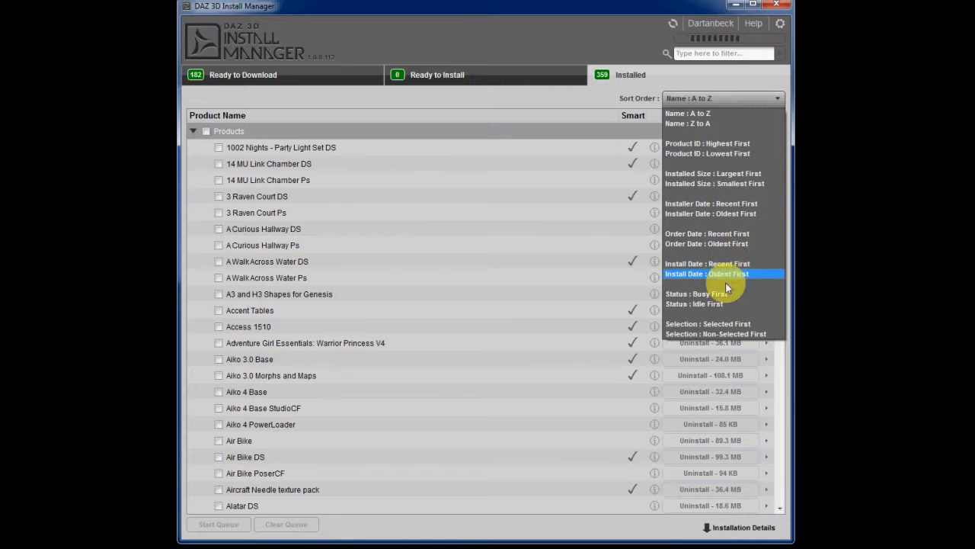
pyautogui.moveTo(723, 244)
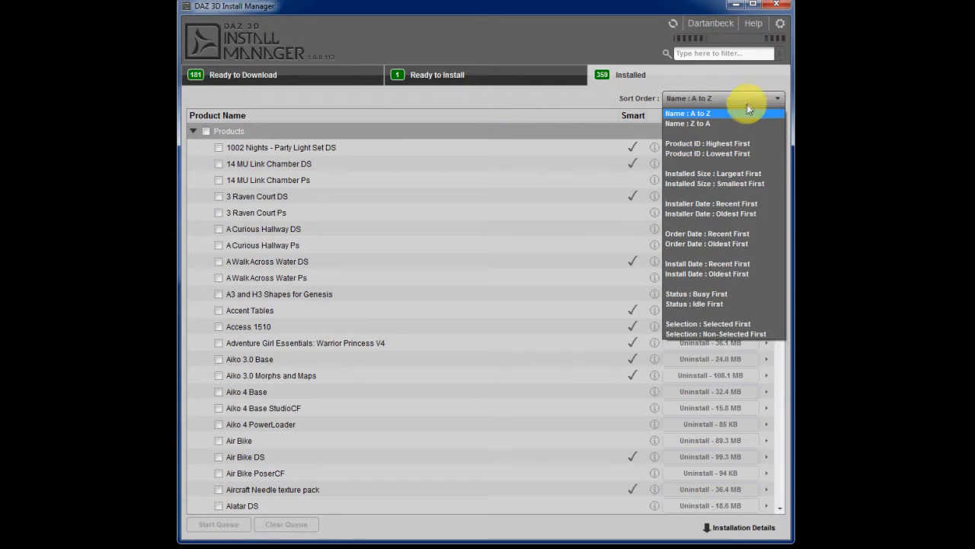
pyautogui.click(687, 113)
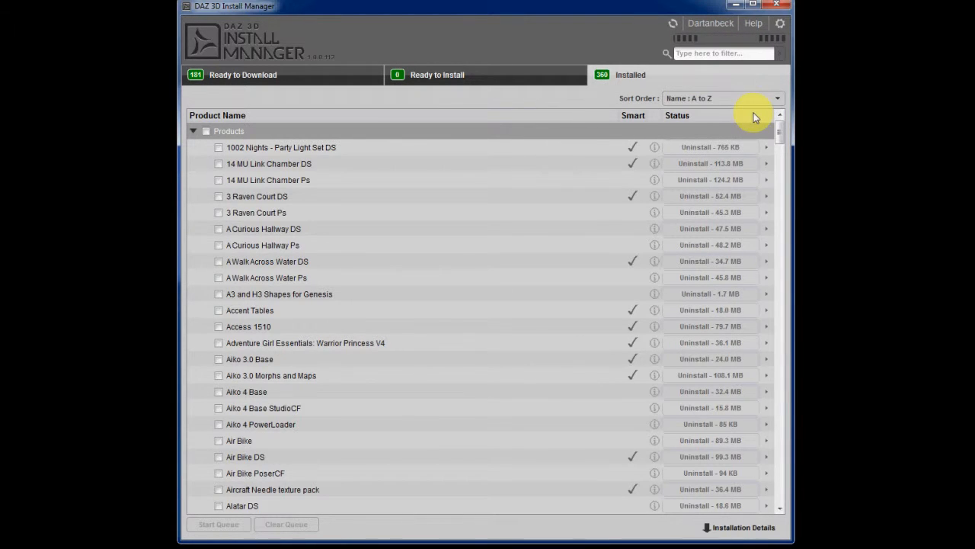
pyautogui.moveTo(299, 110)
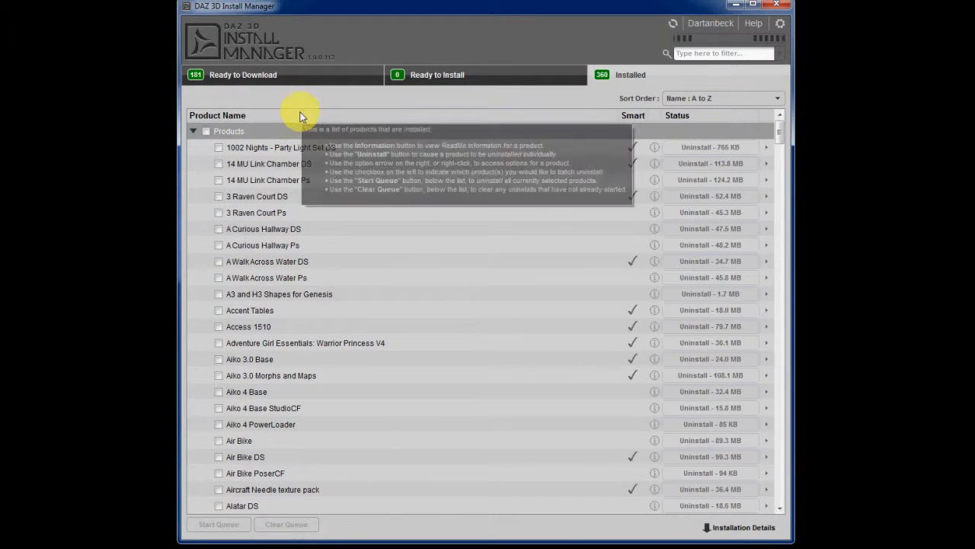
pyautogui.moveTo(597, 130)
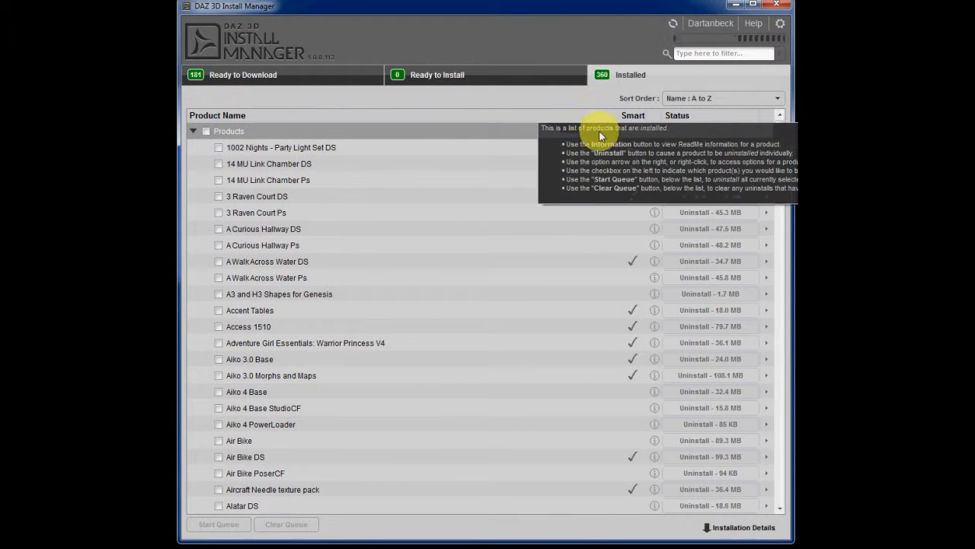
pyautogui.moveTo(634, 115)
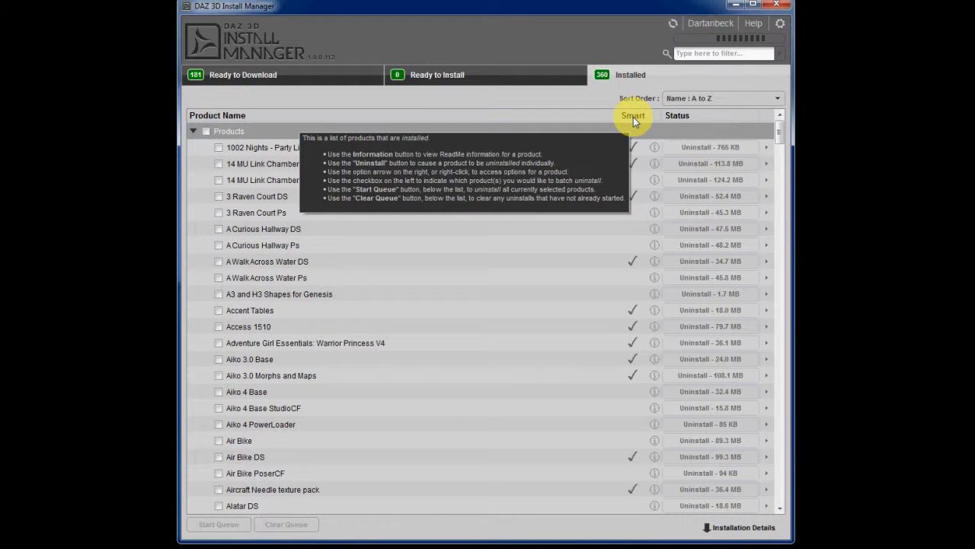
pyautogui.moveTo(634, 136)
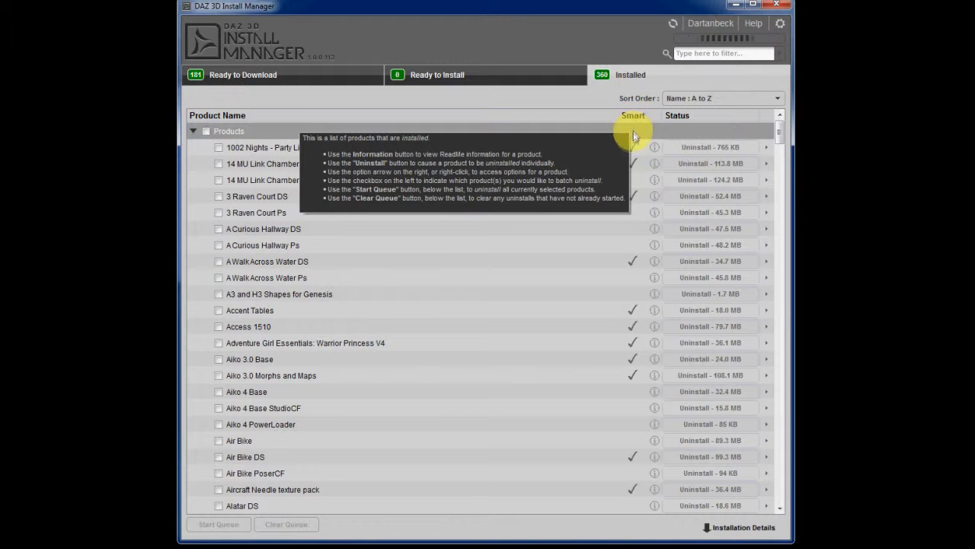
pyautogui.moveTo(634, 315)
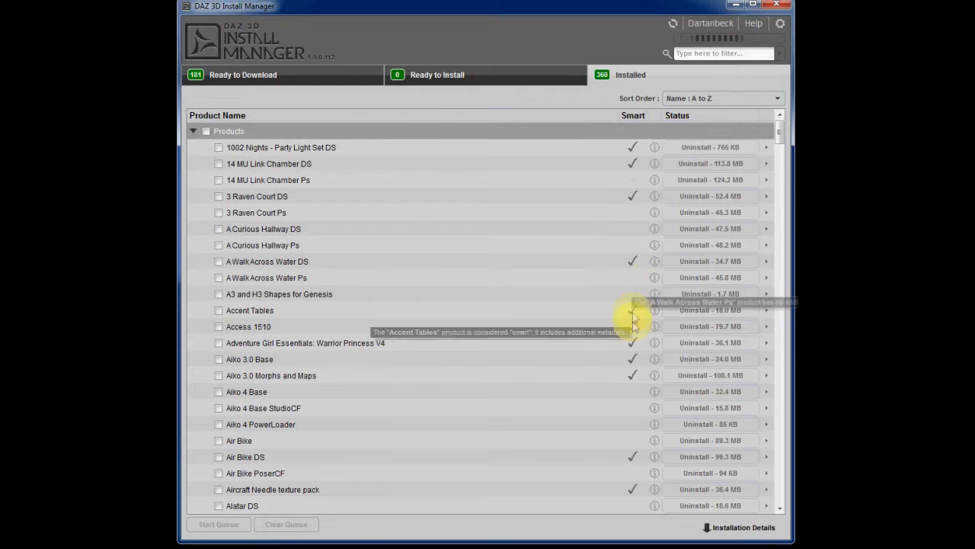
pyautogui.moveTo(632, 489)
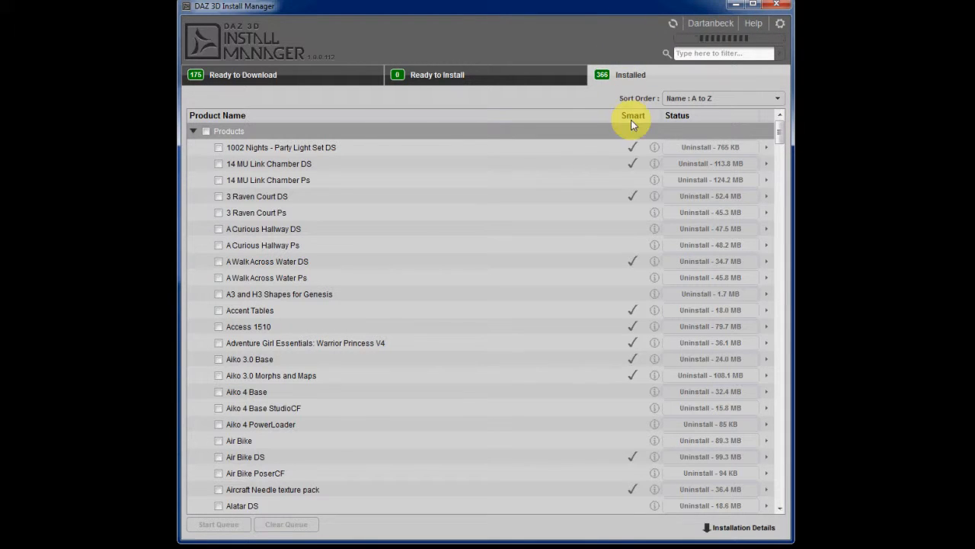
pyautogui.moveTo(328, 182)
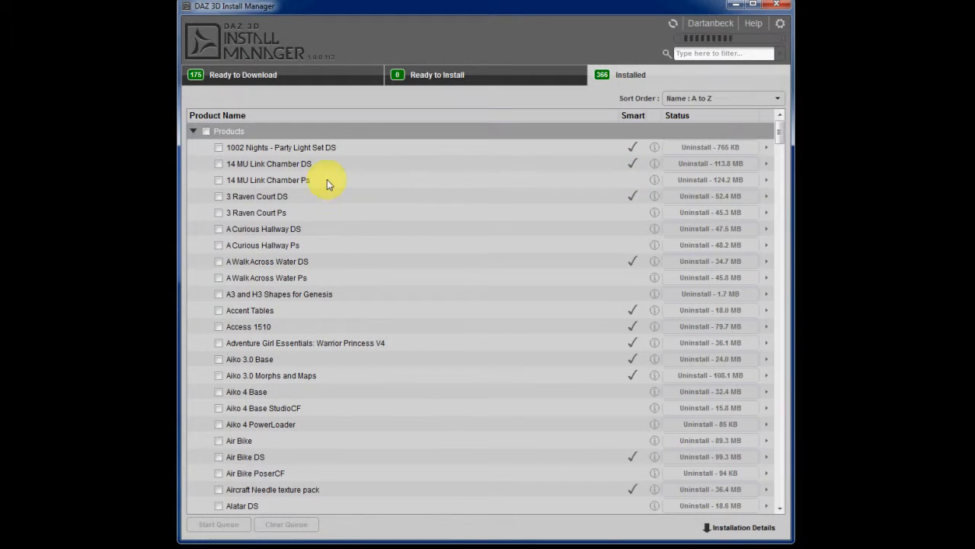
pyautogui.moveTo(374, 185)
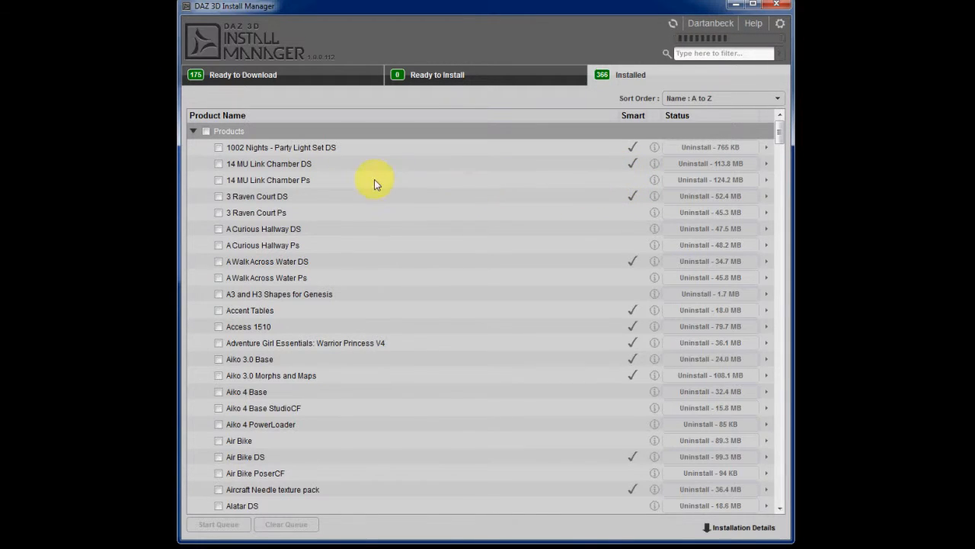
pyautogui.moveTo(333, 186)
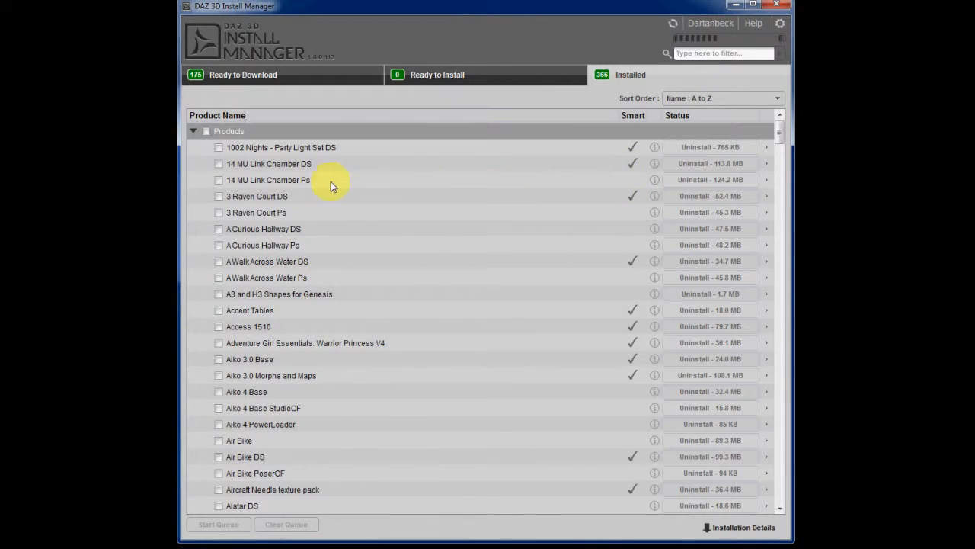
pyautogui.moveTo(573, 167)
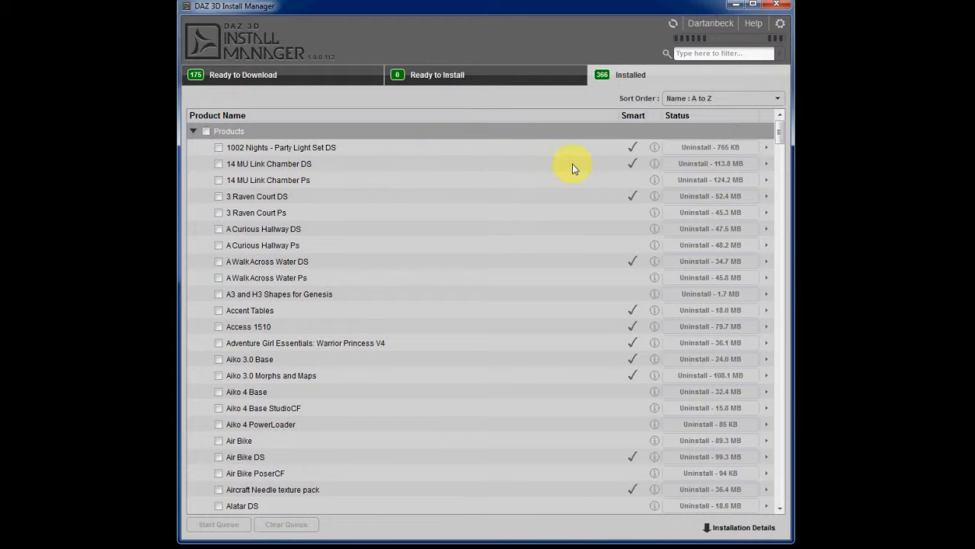
pyautogui.moveTo(326, 171)
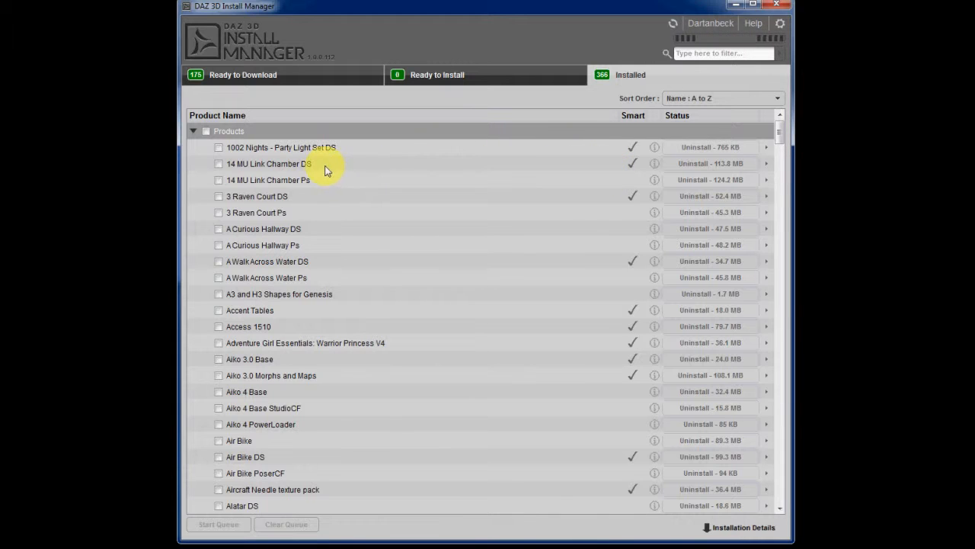
pyautogui.moveTo(527, 210)
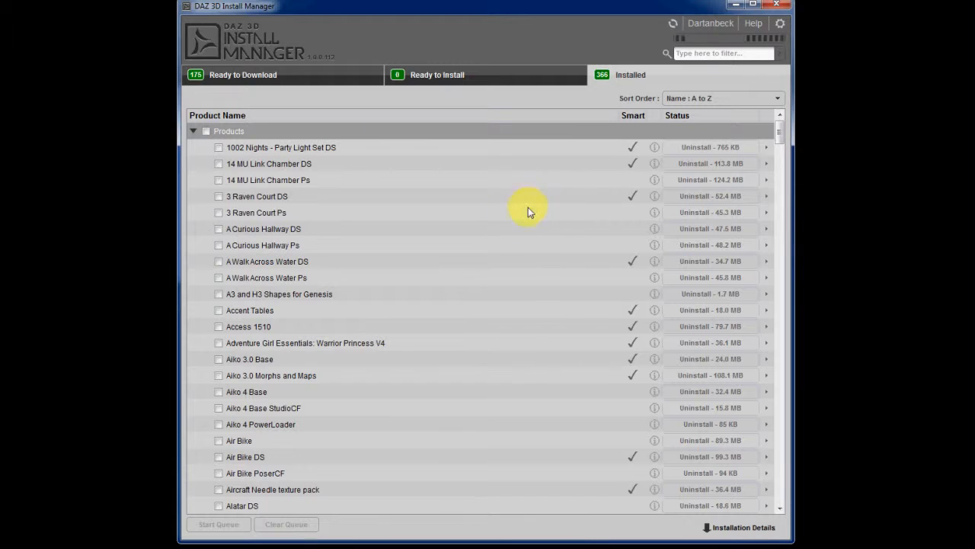
pyautogui.moveTo(609, 232)
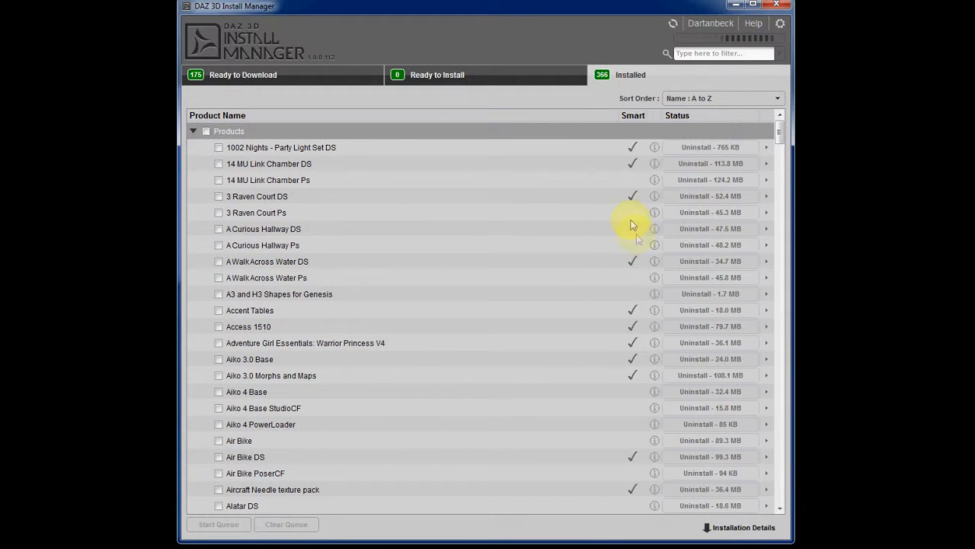
pyautogui.moveTo(610, 244)
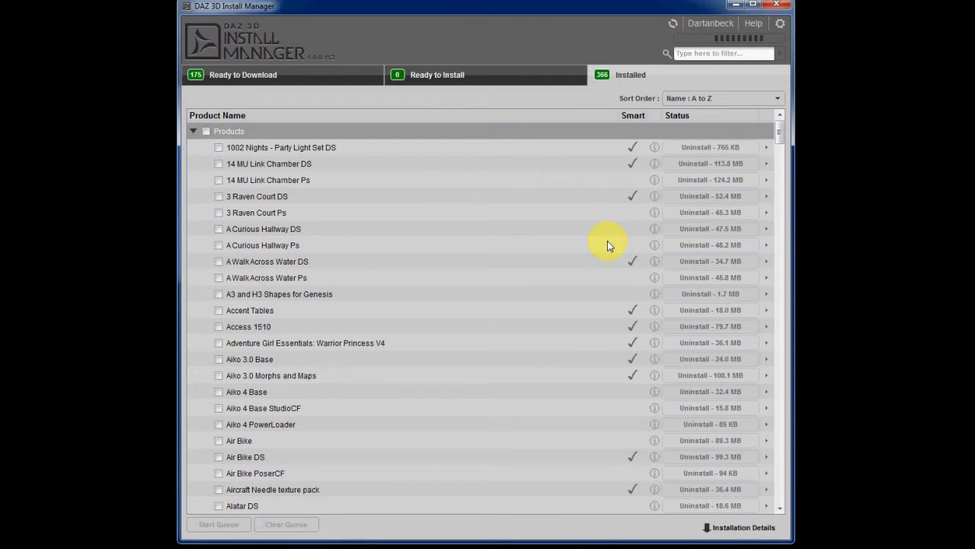
pyautogui.moveTo(312, 236)
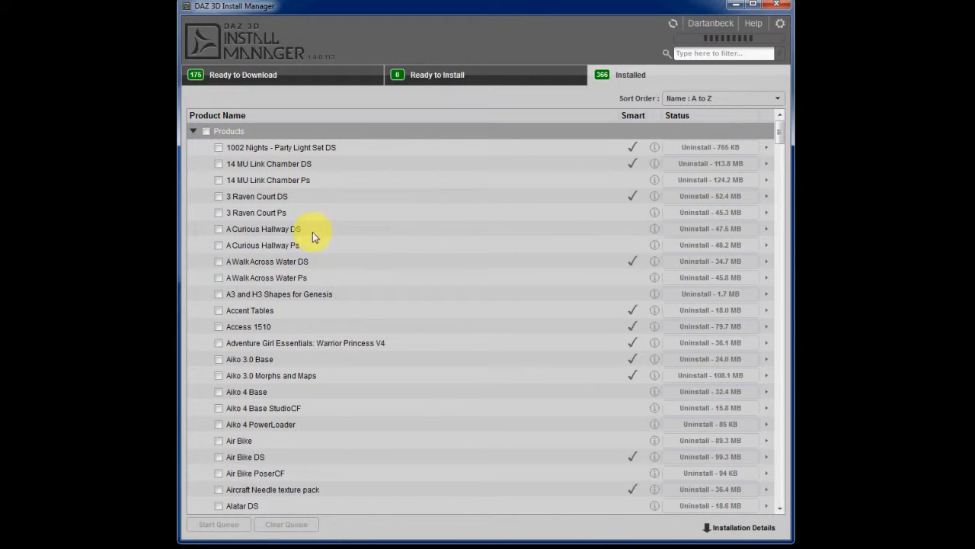
pyautogui.moveTo(561, 378)
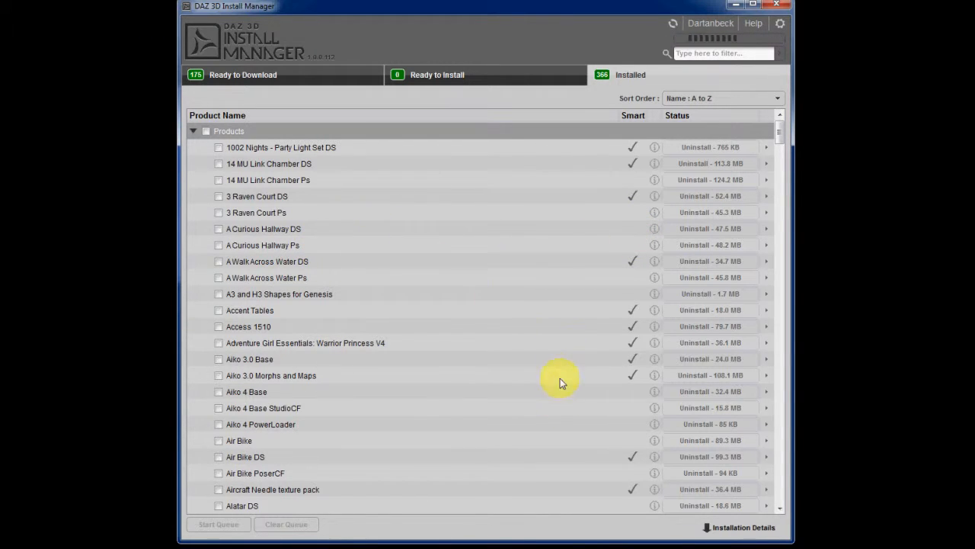
pyautogui.moveTo(488, 449)
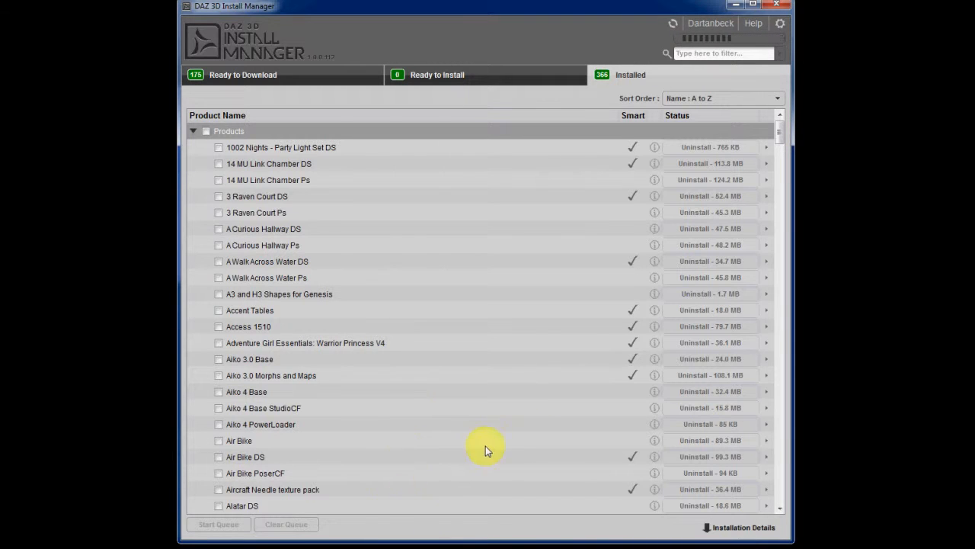
pyautogui.scroll(-3)
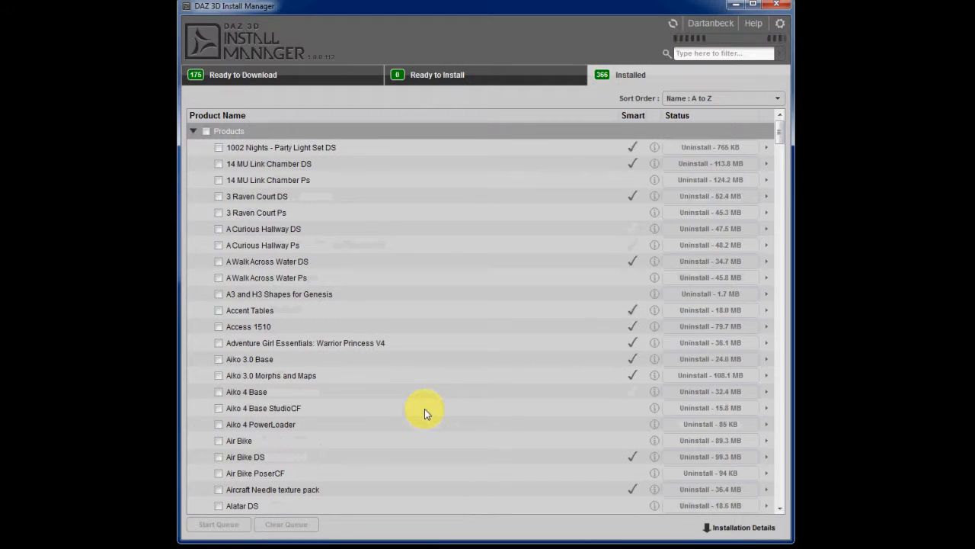
pyautogui.moveTo(494, 313)
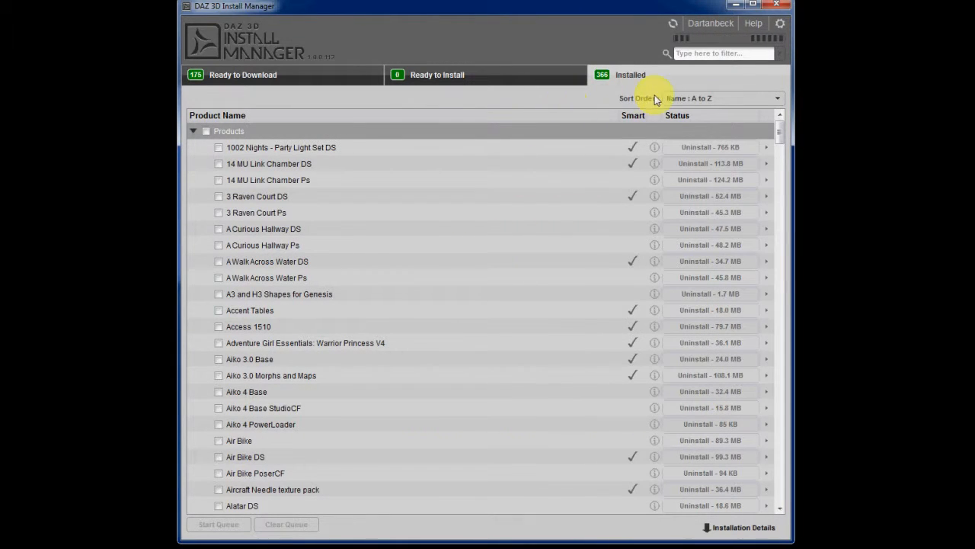
pyautogui.moveTo(652, 131)
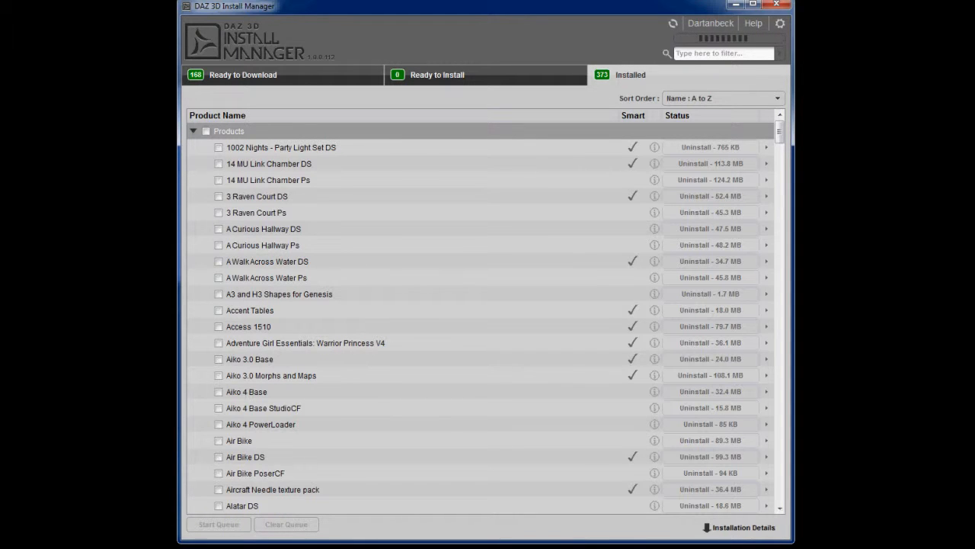
pyautogui.moveTo(779, 137)
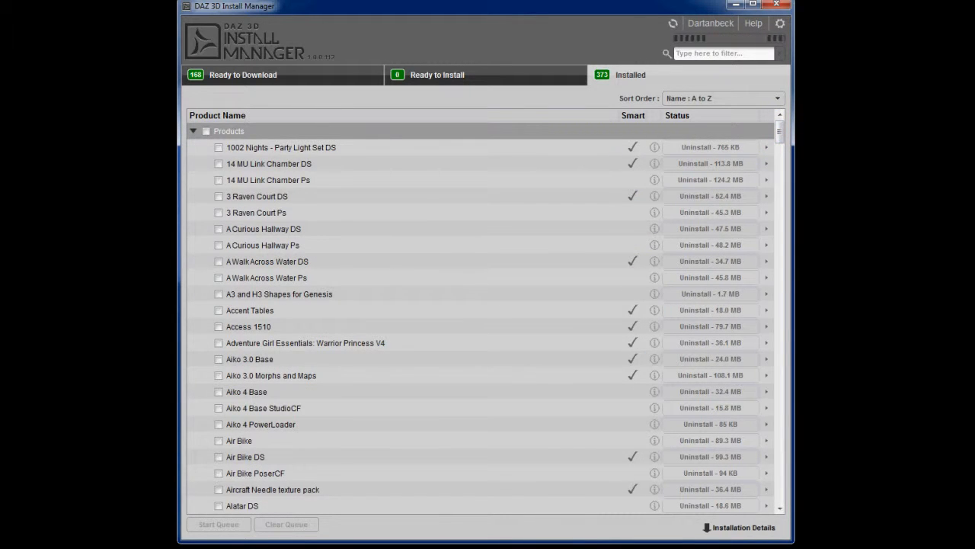
pyautogui.moveTo(745, 136)
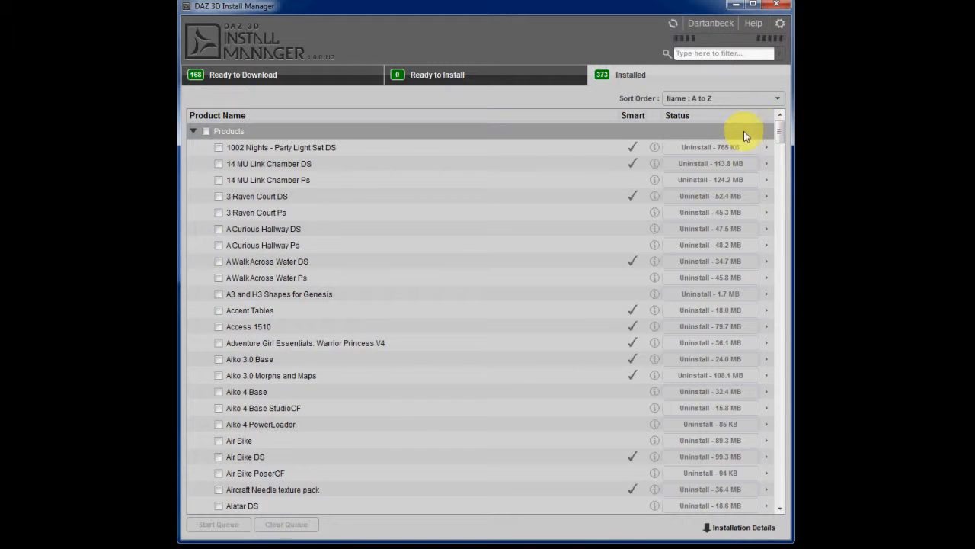
pyautogui.moveTo(688, 144)
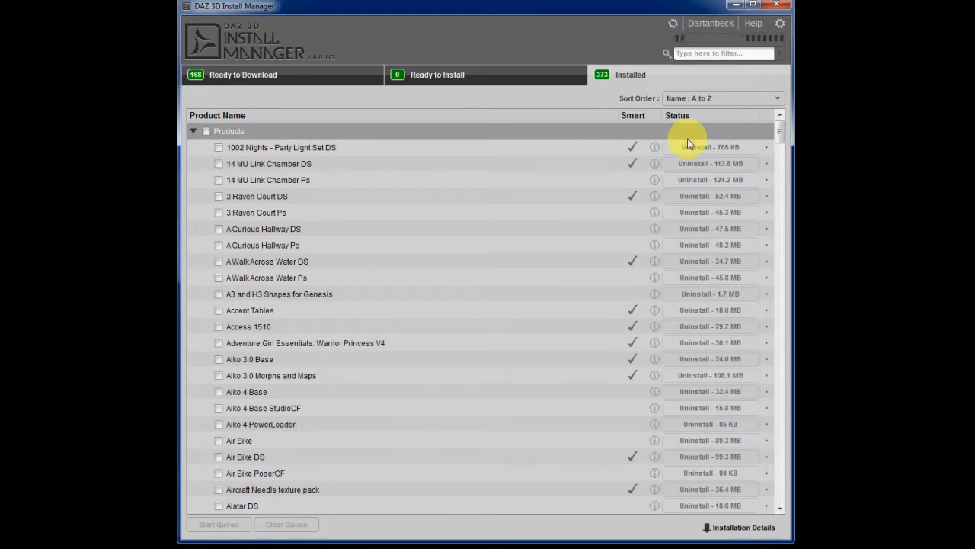
pyautogui.moveTo(710, 326)
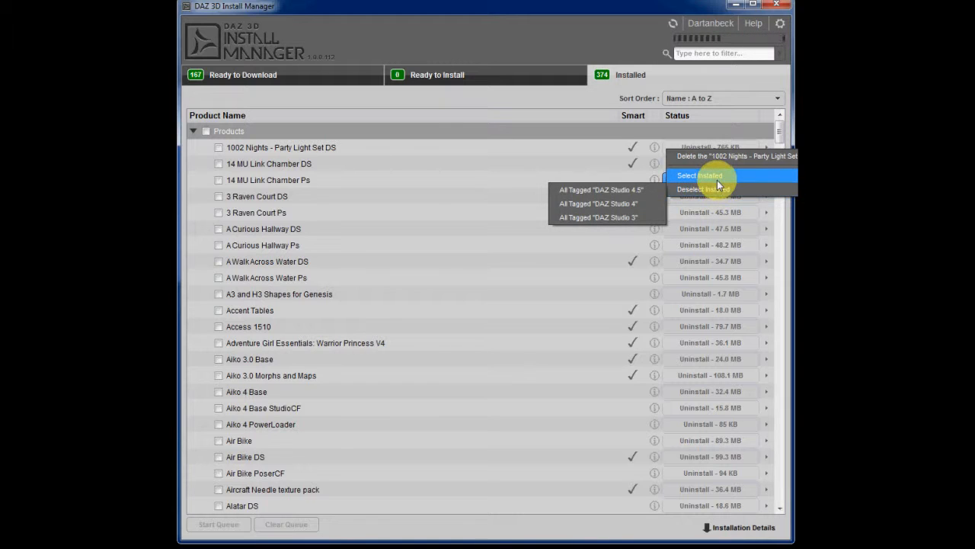
pyautogui.moveTo(615, 204)
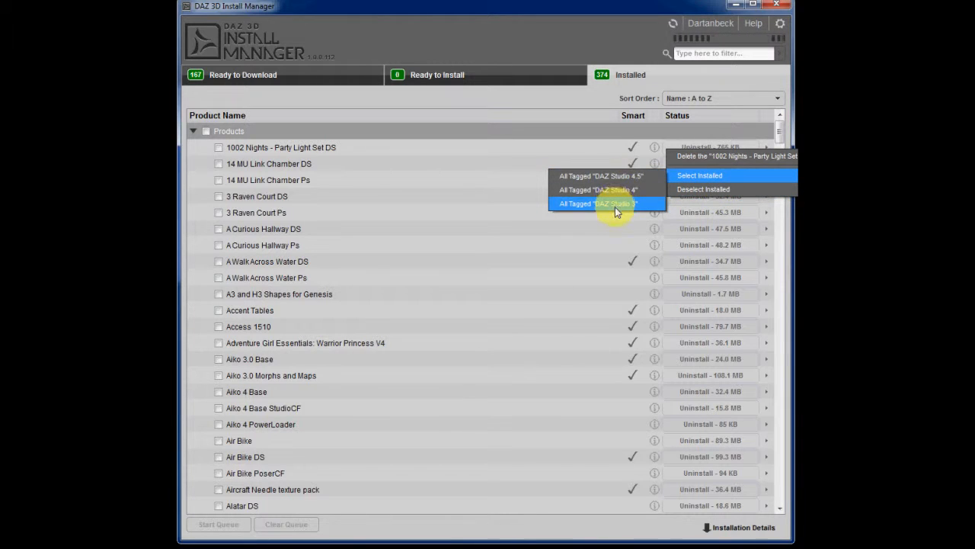
pyautogui.moveTo(700, 175)
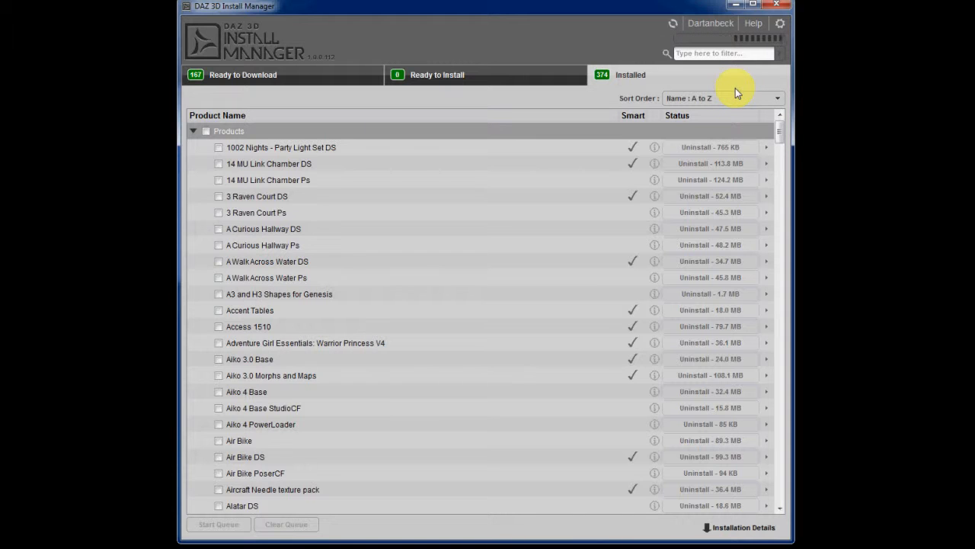
pyautogui.moveTo(308, 73)
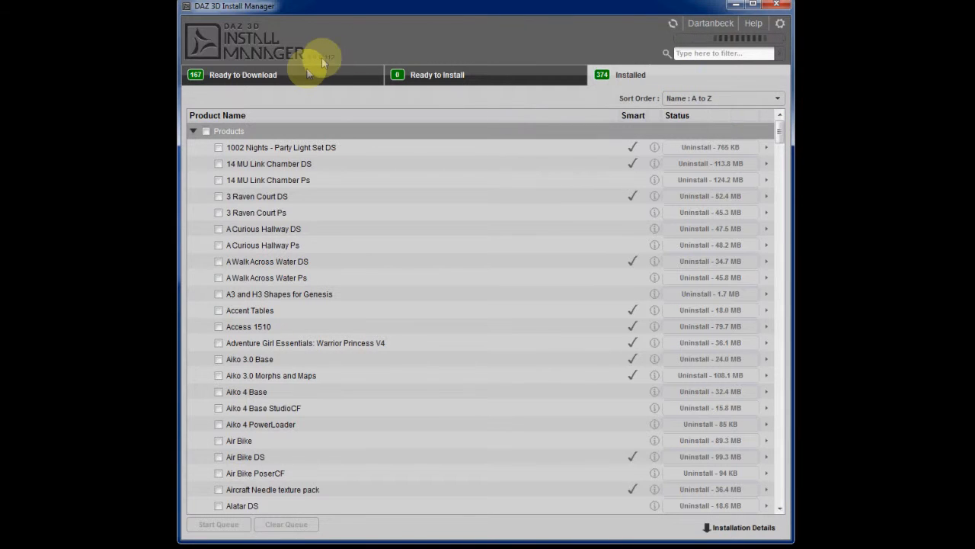
# Show the Ready to Download queue of 166 products, then return to the Installed list of 375.
pyautogui.click(244, 75)
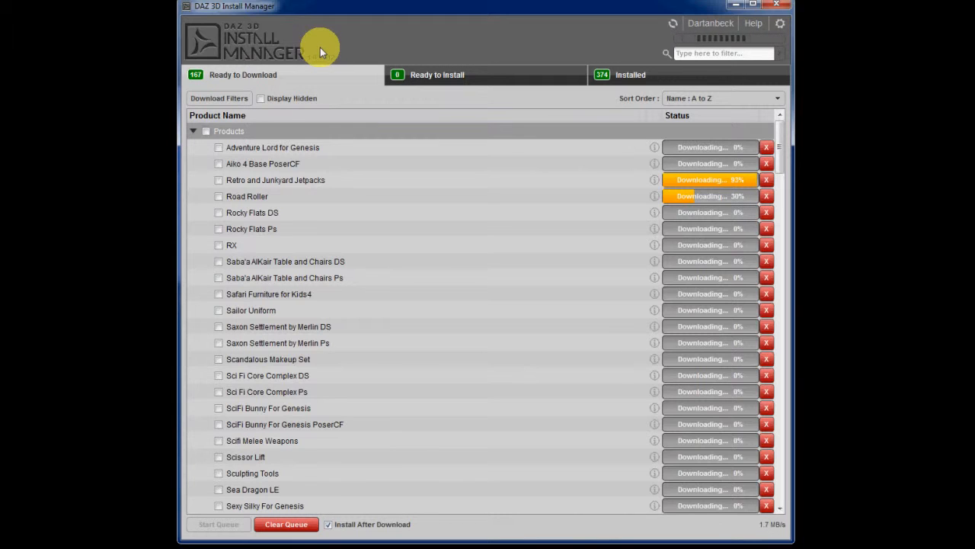
pyautogui.moveTo(374, 37)
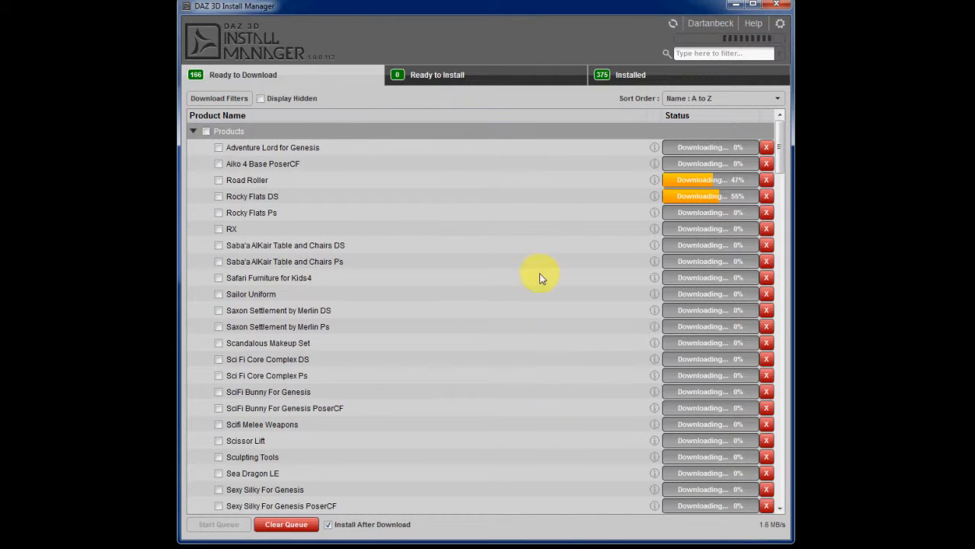
pyautogui.click(631, 73)
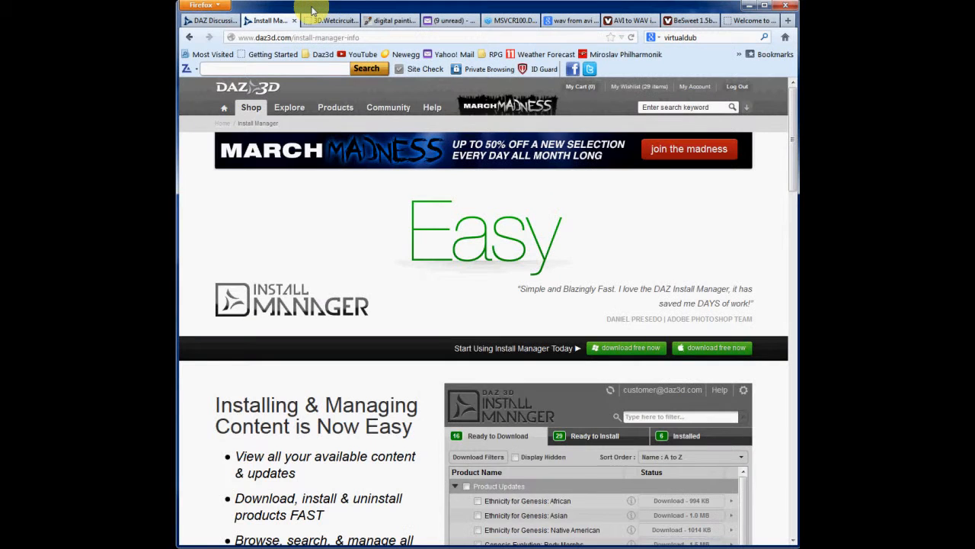
pyautogui.moveTo(588, 219)
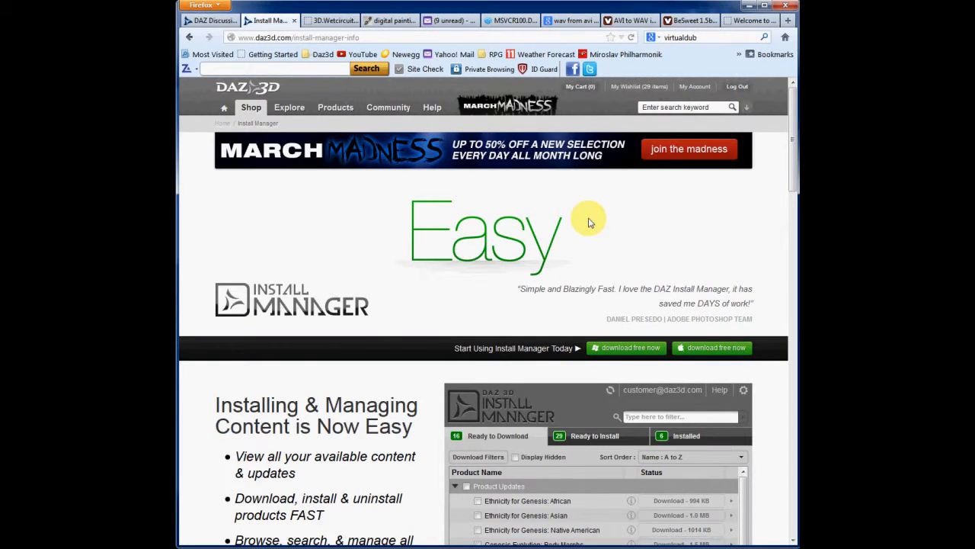
pyautogui.moveTo(640, 231)
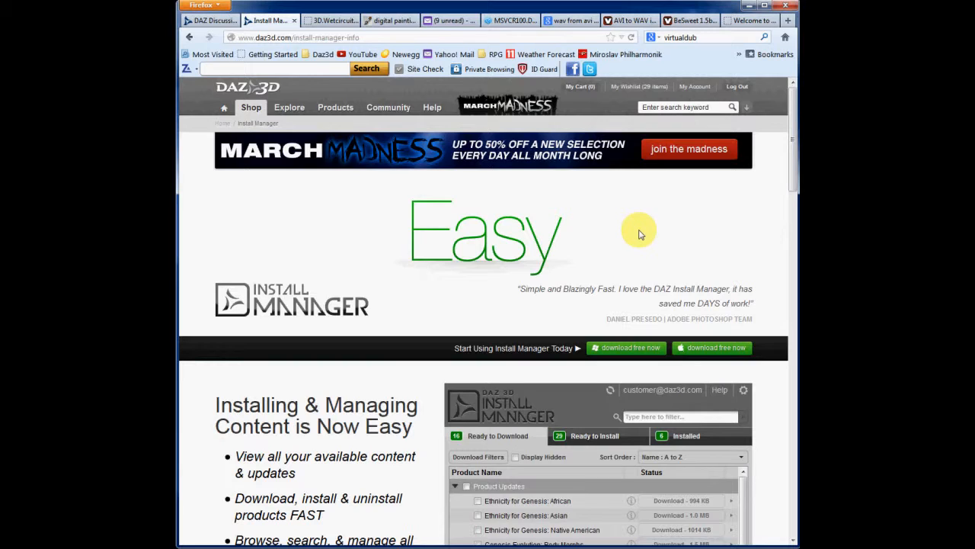
pyautogui.moveTo(656, 228)
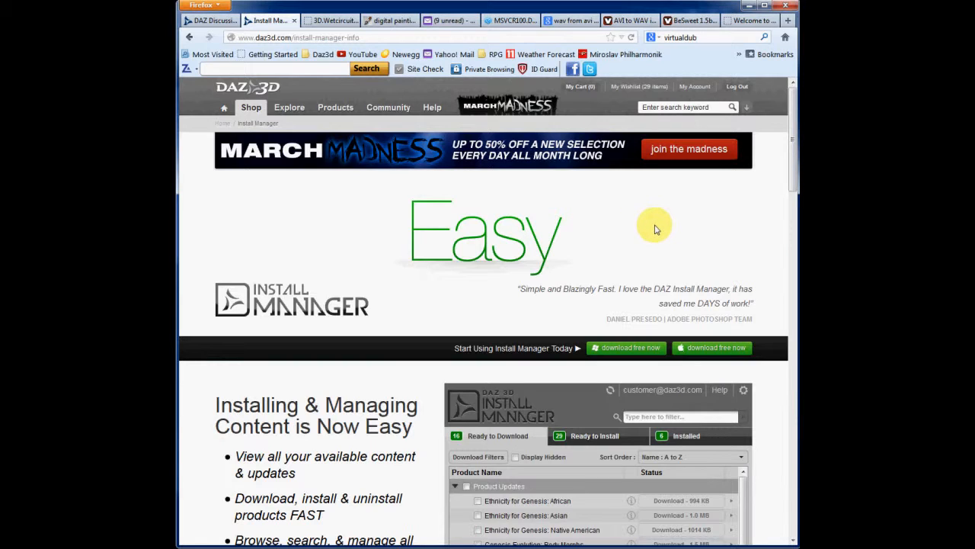
pyautogui.moveTo(293, 339)
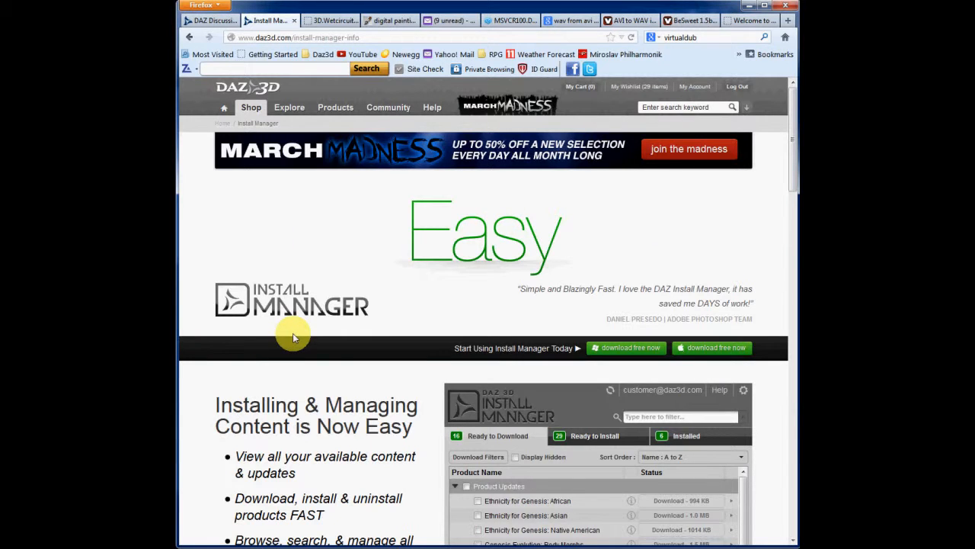
pyautogui.moveTo(765, 189)
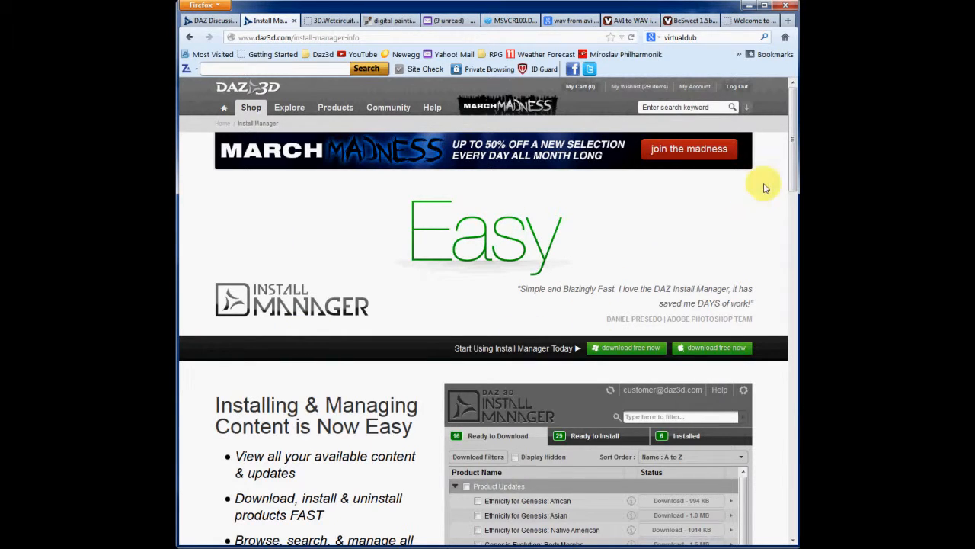
# Scroll through the page's feature list, free download links and testimonial, then back up.
pyautogui.scroll(-3)
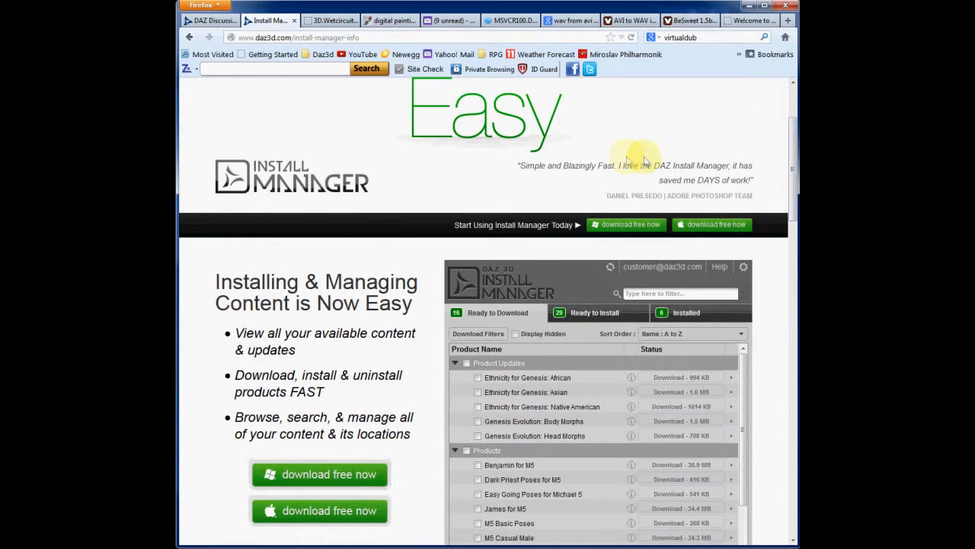
pyautogui.moveTo(725, 242)
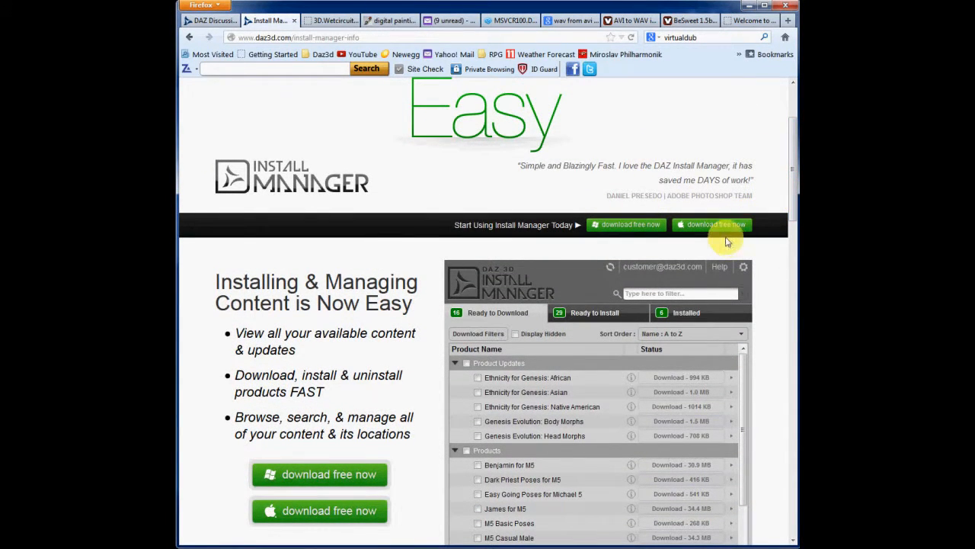
pyautogui.moveTo(628, 243)
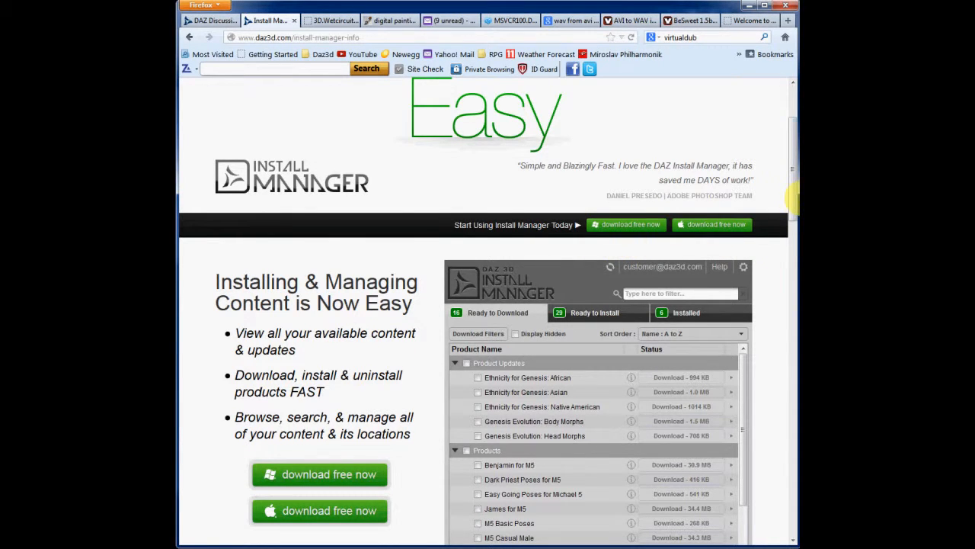
pyautogui.scroll(-3)
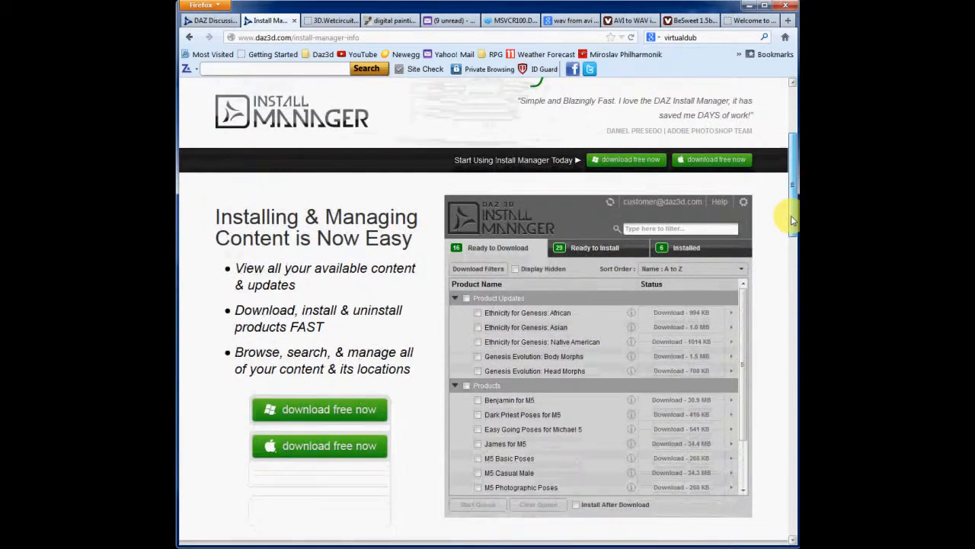
pyautogui.scroll(-3)
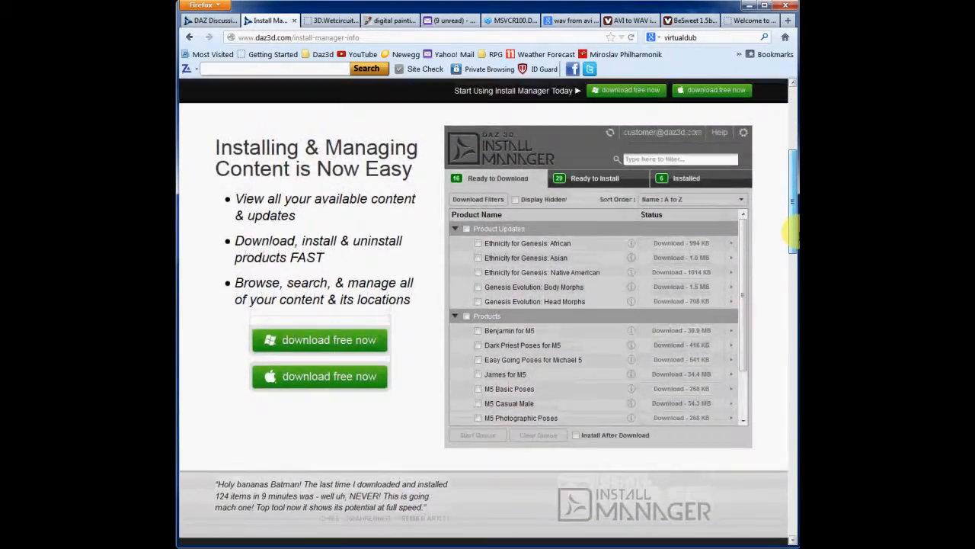
pyautogui.scroll(3)
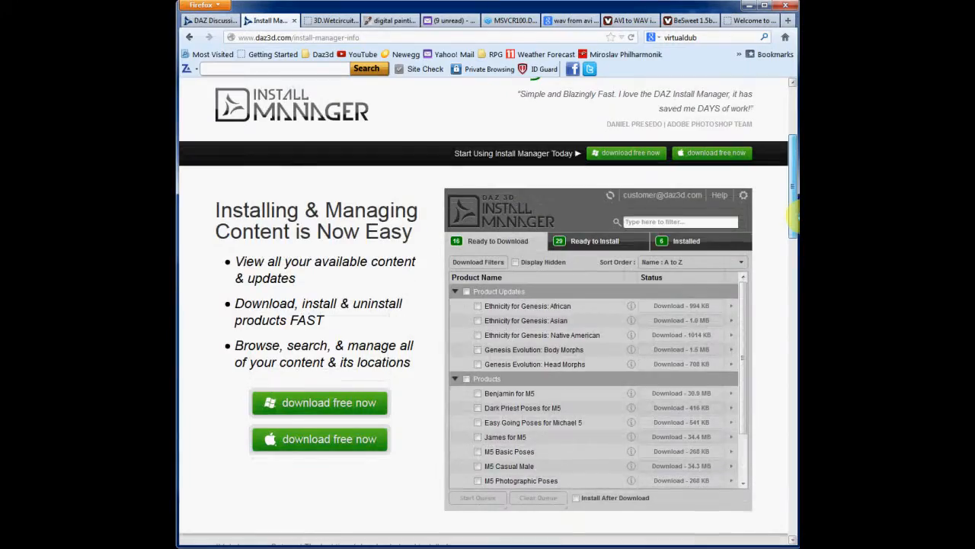
pyautogui.scroll(3)
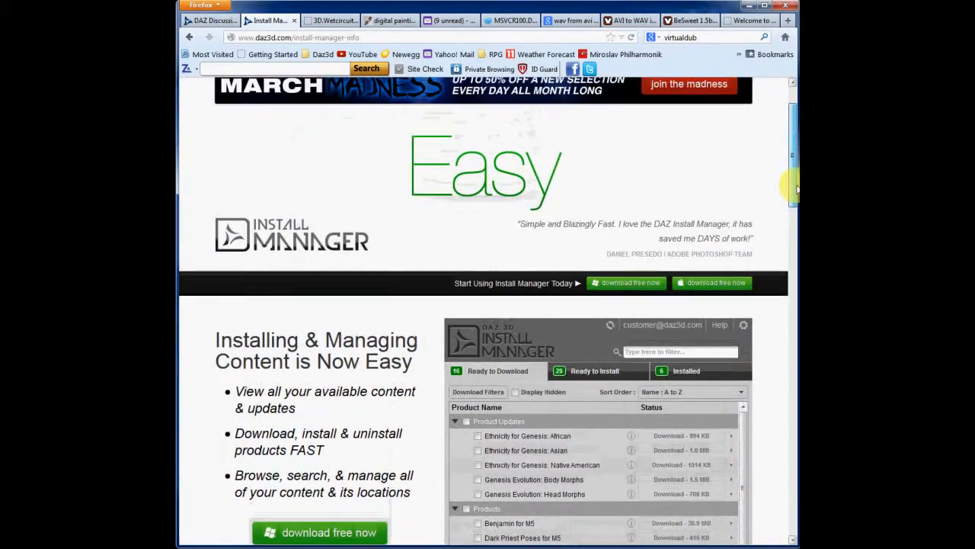
# Scroll down to the 'Best route to take' section with its how-to videos.
pyautogui.scroll(-3)
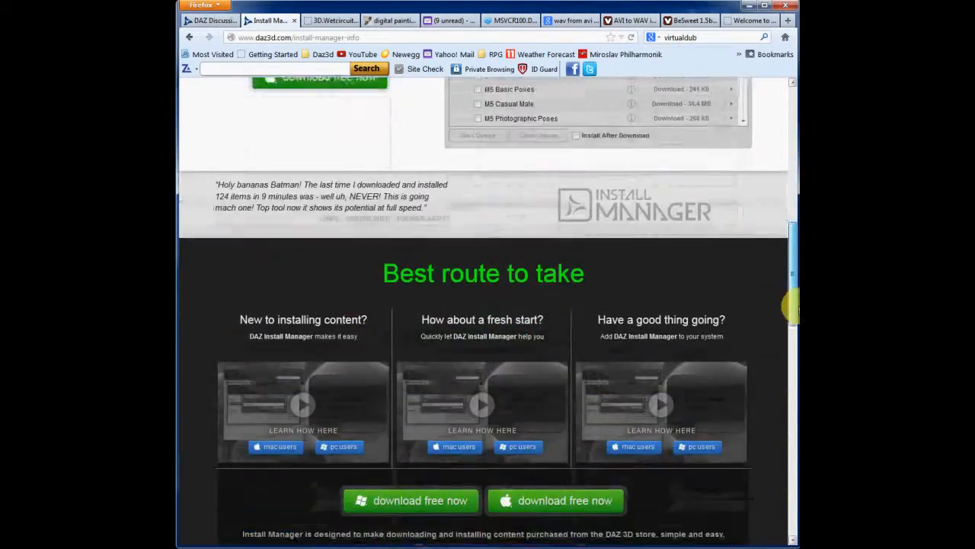
pyautogui.scroll(-3)
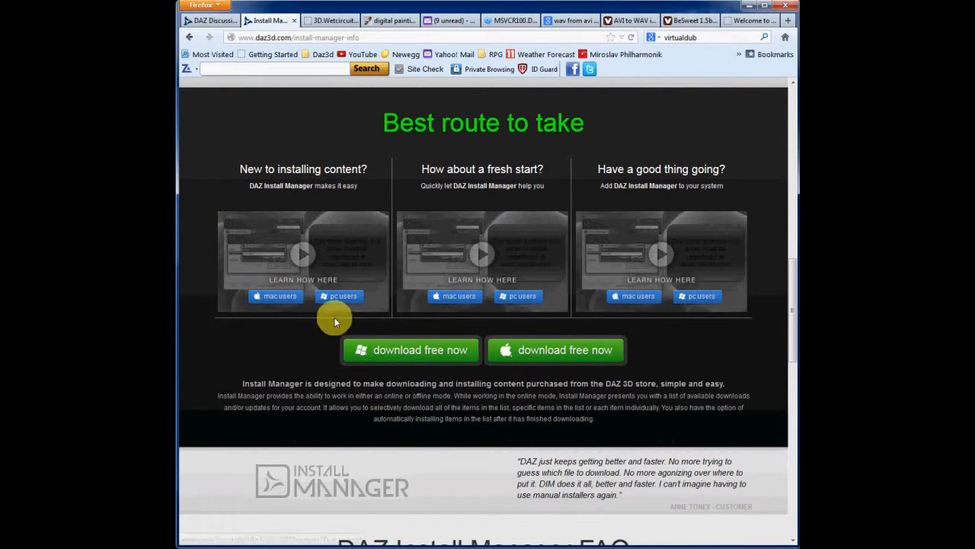
pyautogui.moveTo(750, 292)
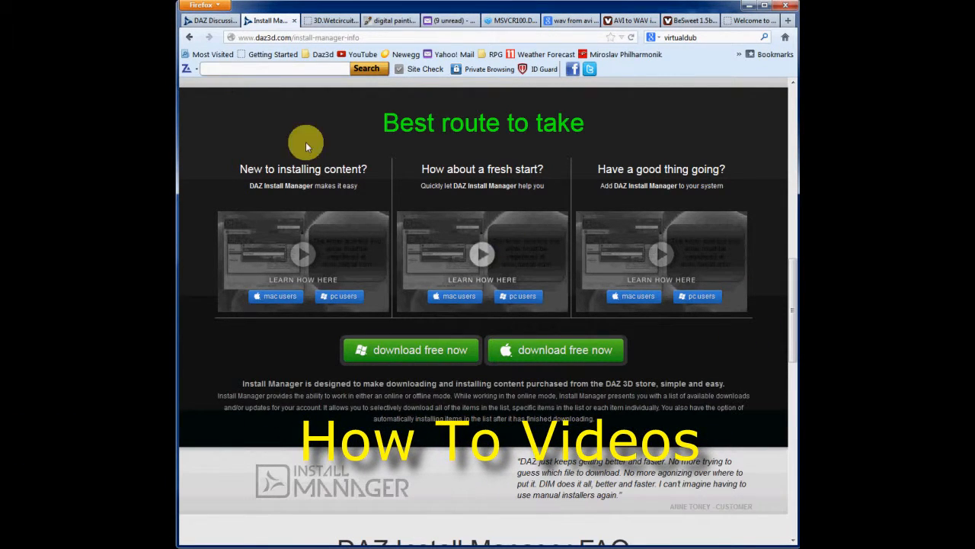
pyautogui.moveTo(259, 180)
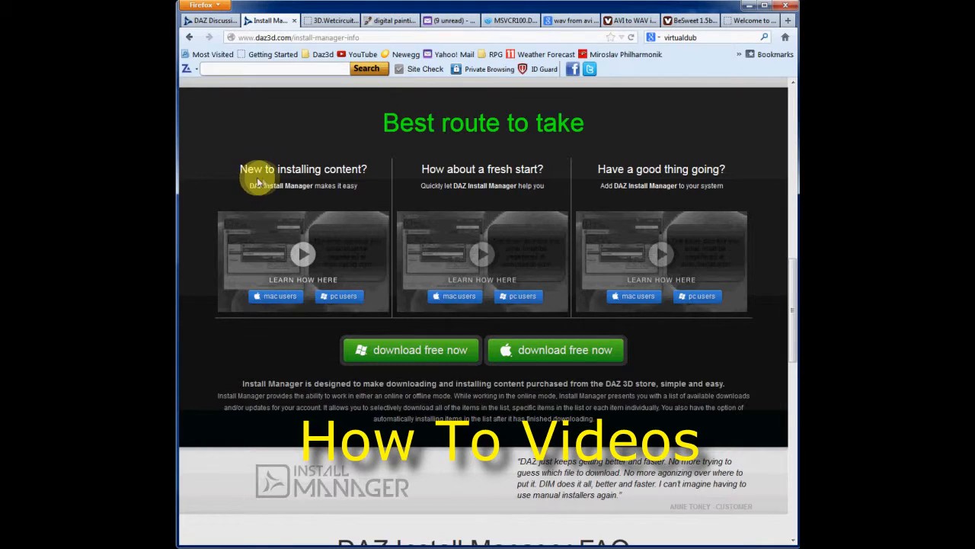
pyautogui.moveTo(373, 183)
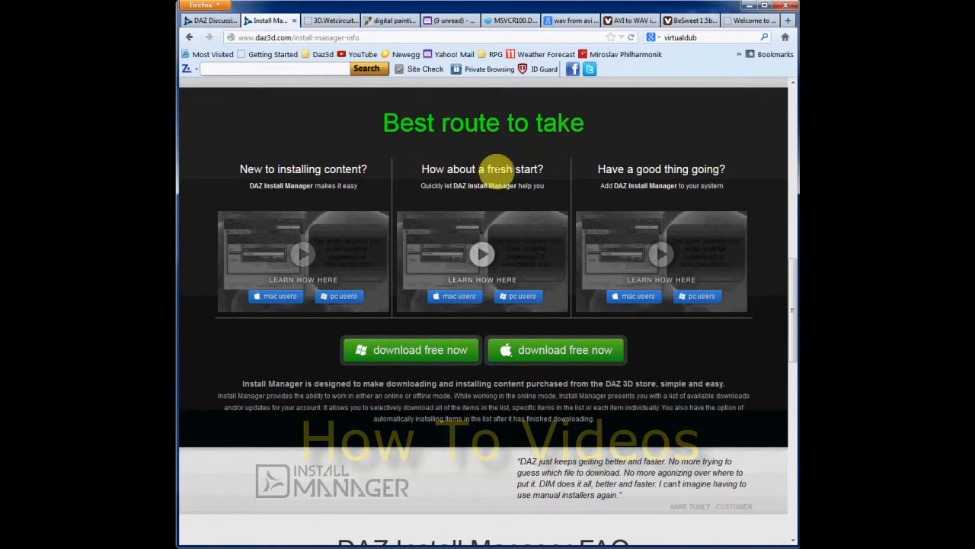
pyautogui.moveTo(524, 201)
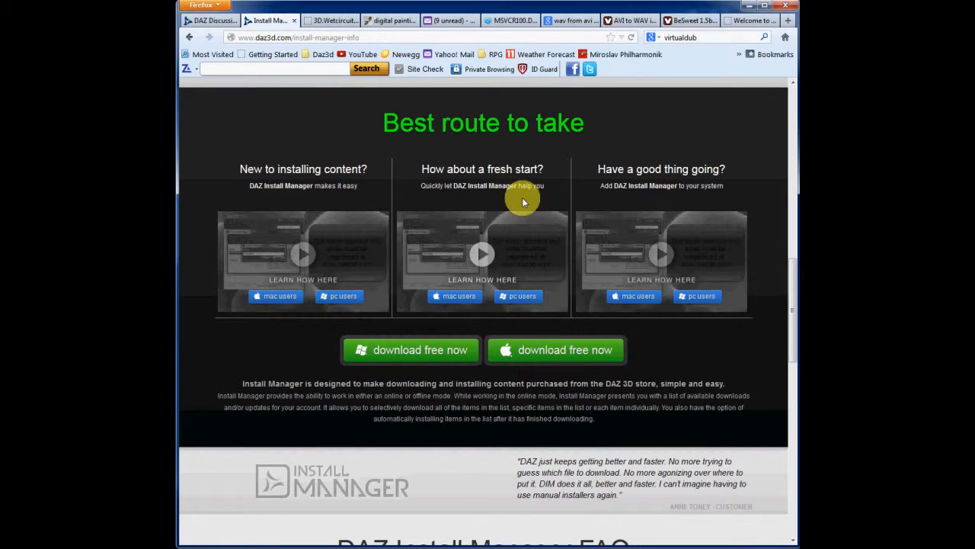
pyautogui.moveTo(573, 166)
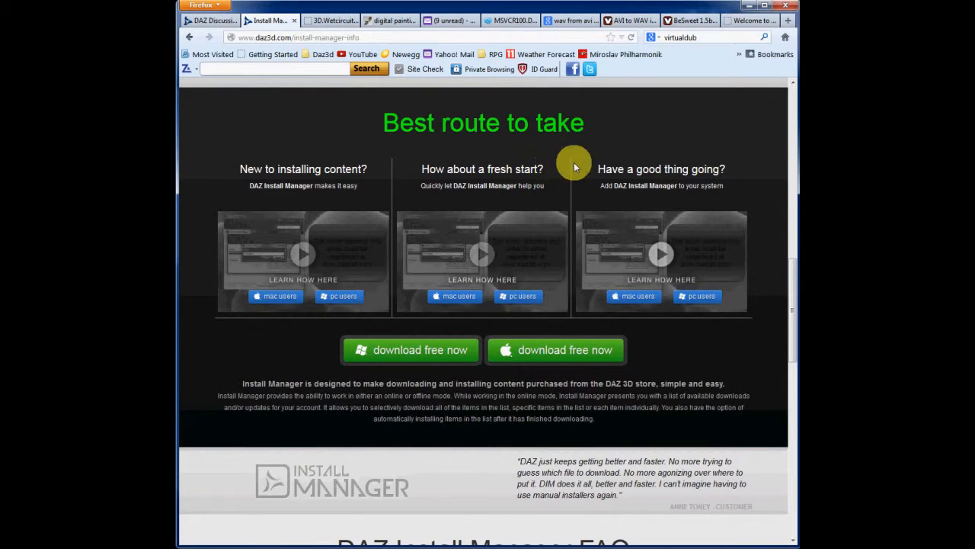
pyautogui.moveTo(609, 182)
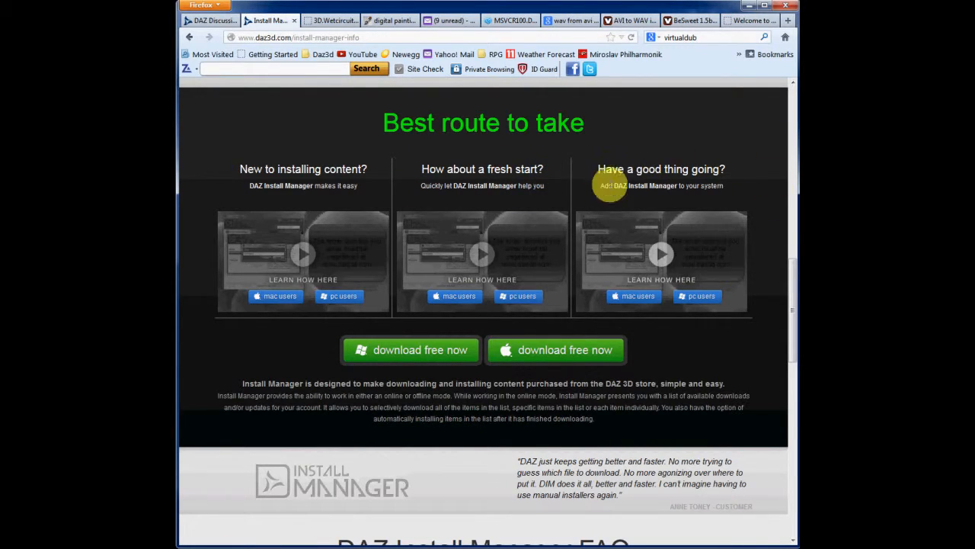
pyautogui.moveTo(630, 199)
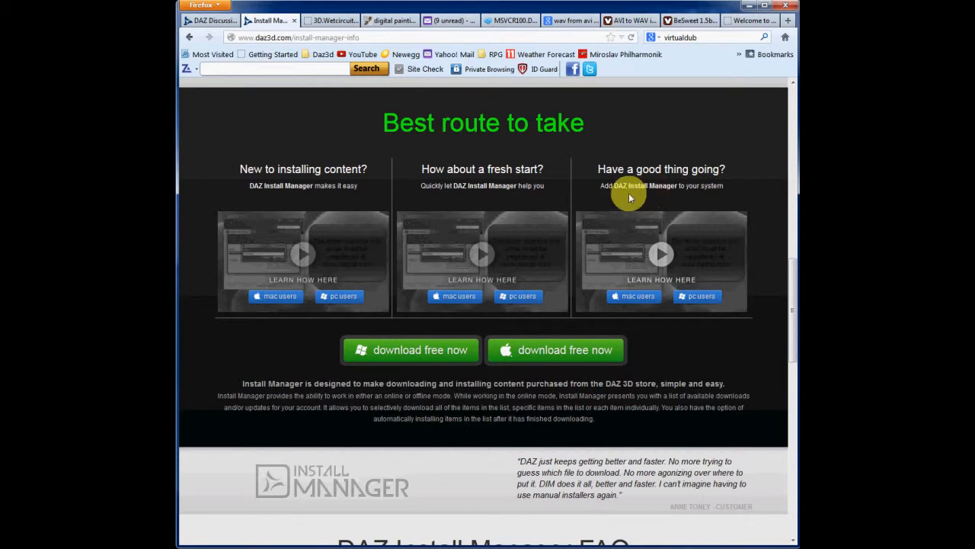
pyautogui.moveTo(646, 152)
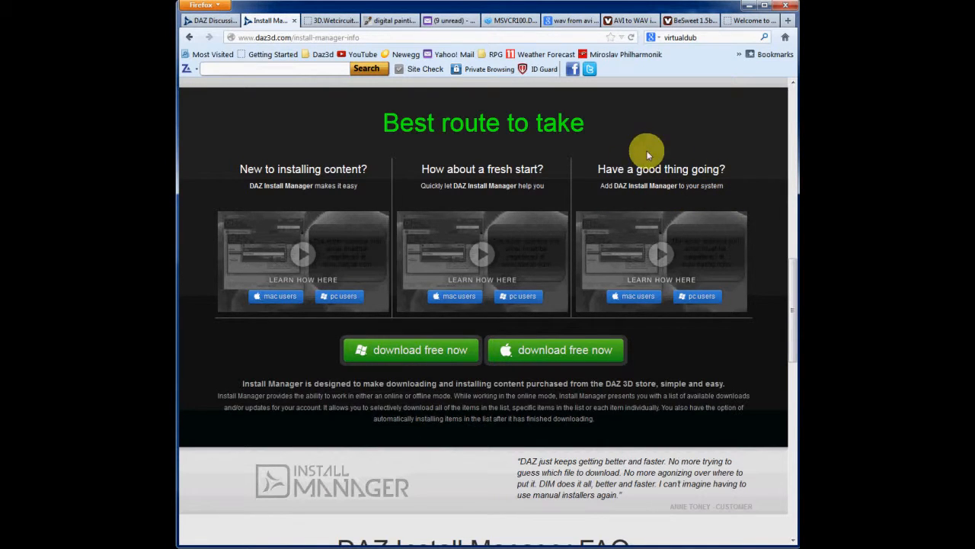
pyautogui.moveTo(677, 278)
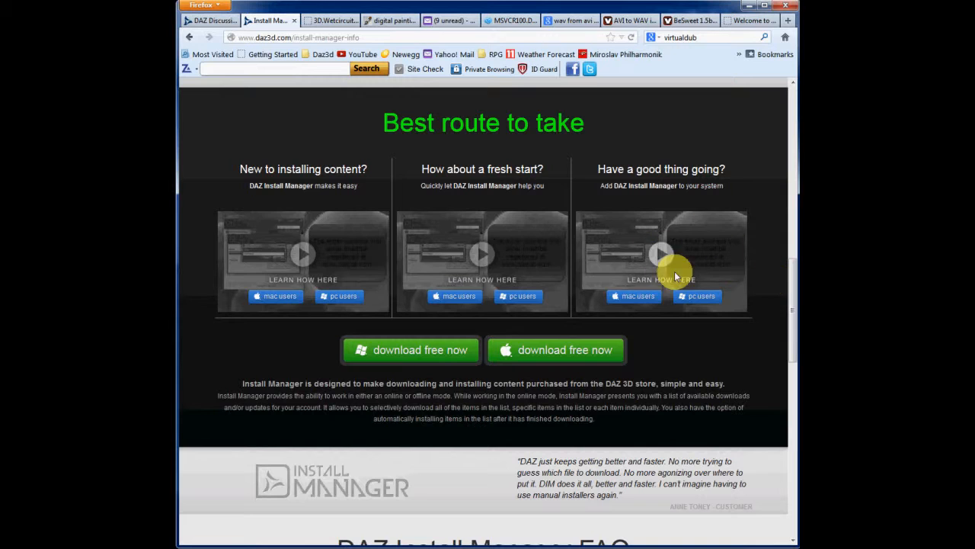
pyautogui.moveTo(752, 367)
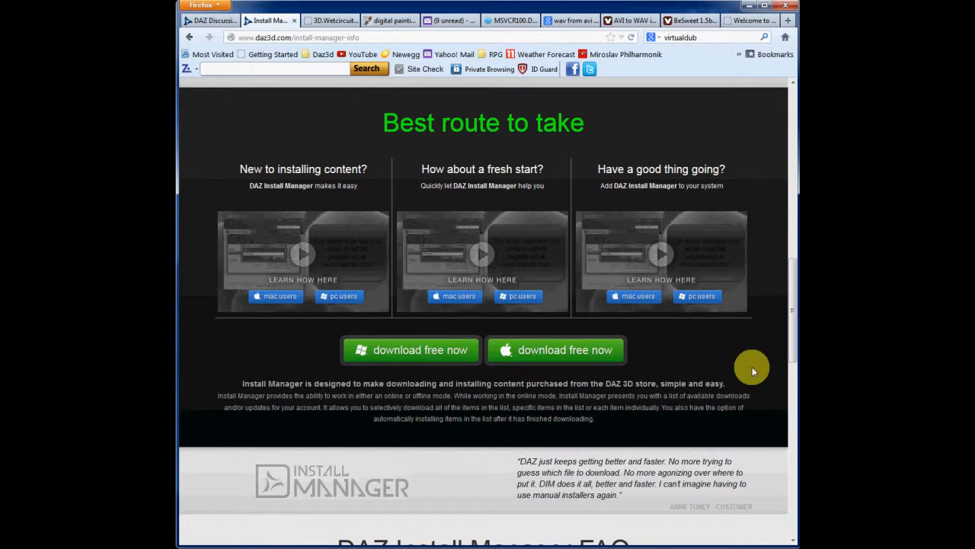
pyautogui.scroll(-3)
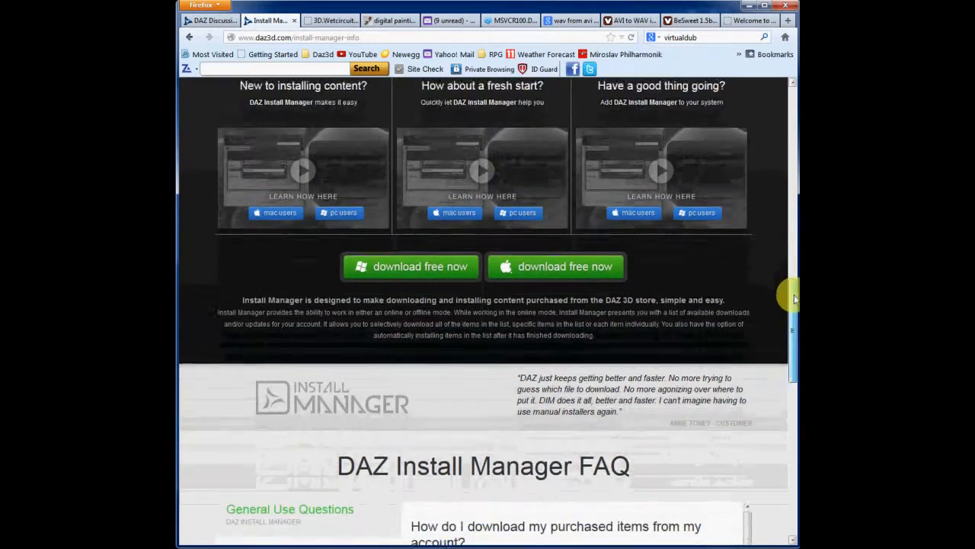
pyautogui.scroll(-3)
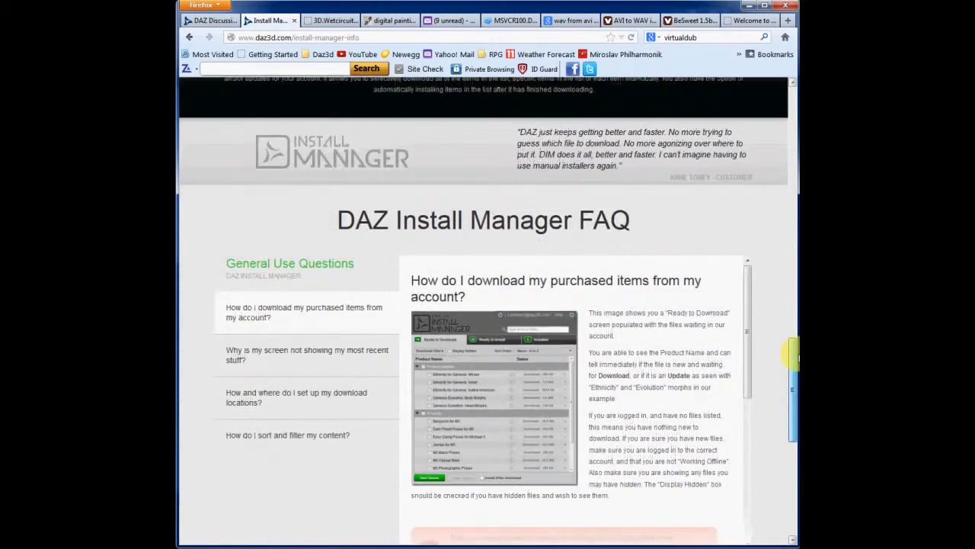
pyautogui.scroll(-3)
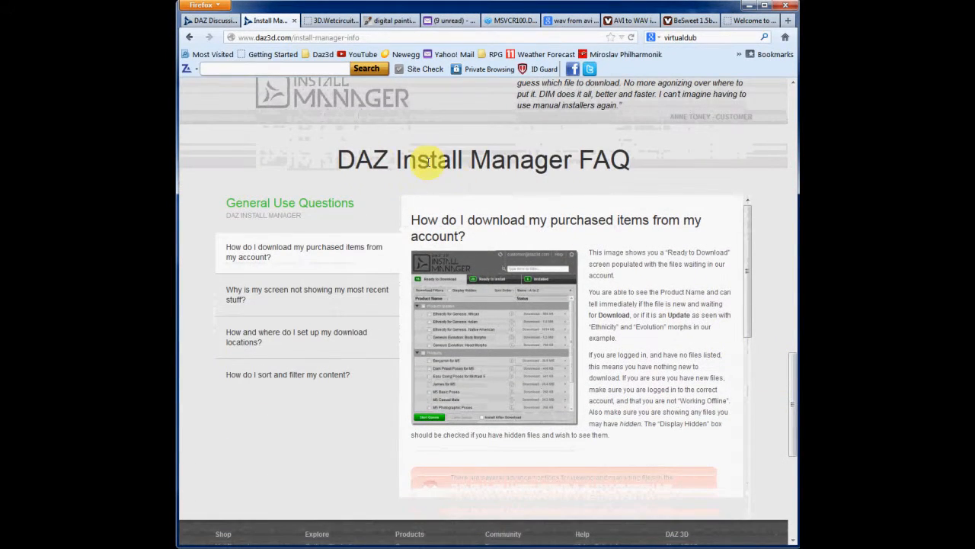
pyautogui.moveTo(583, 160)
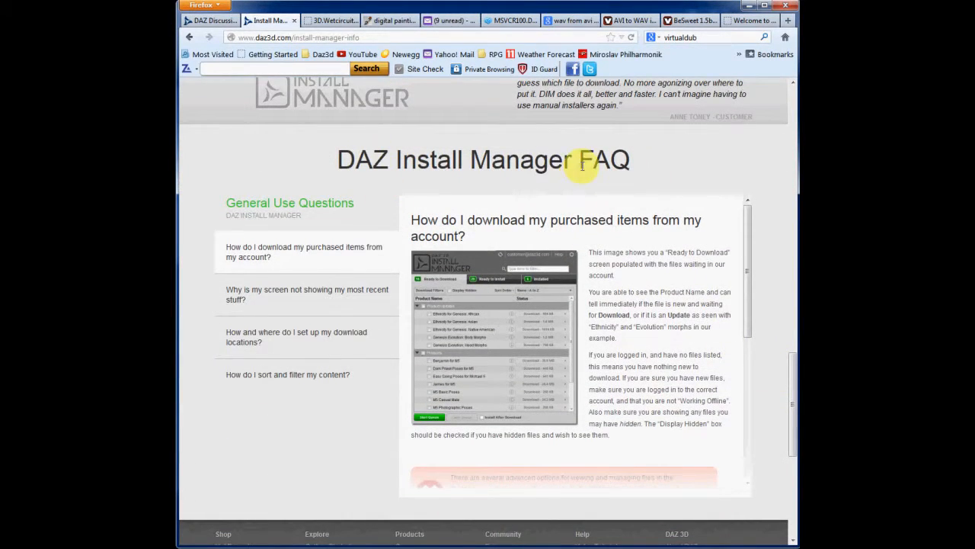
pyautogui.moveTo(793, 186)
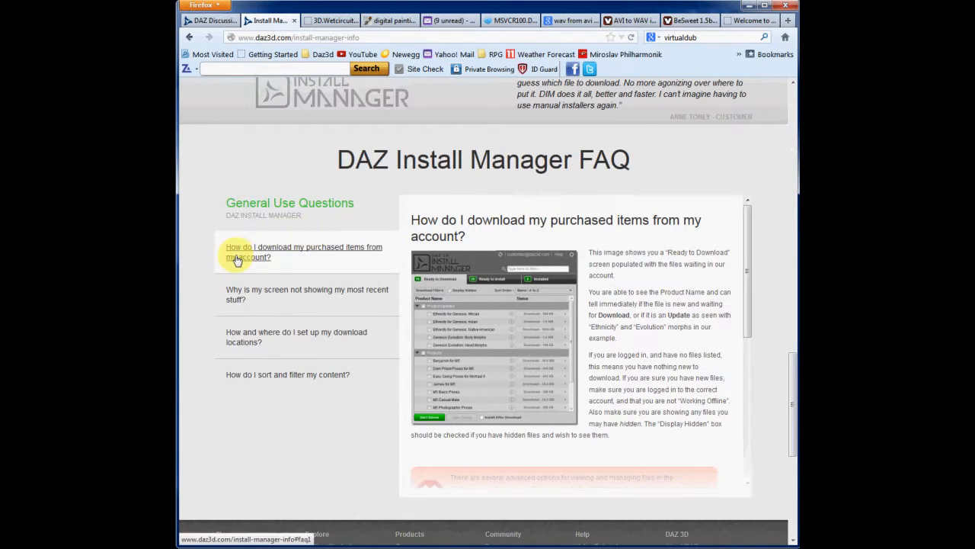
pyautogui.moveTo(320, 223)
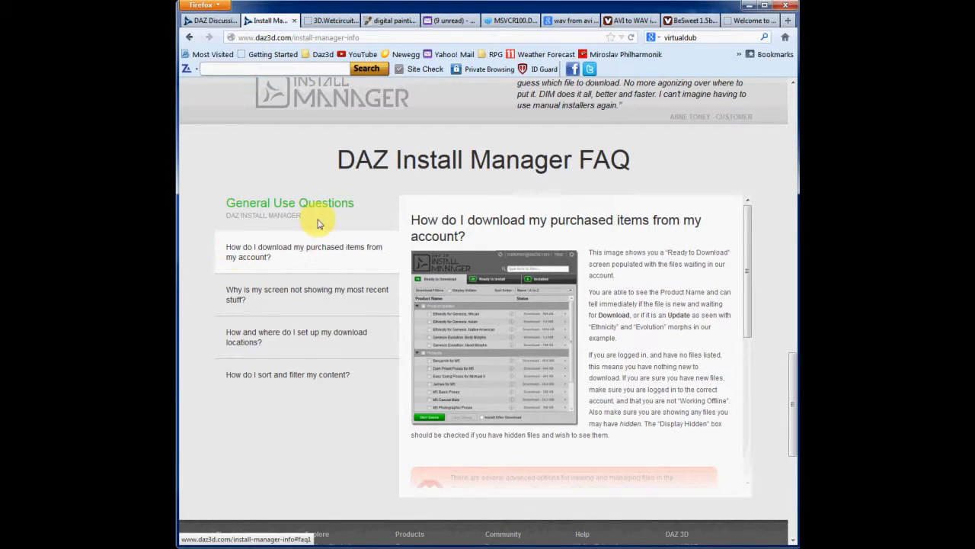
pyautogui.moveTo(709, 153)
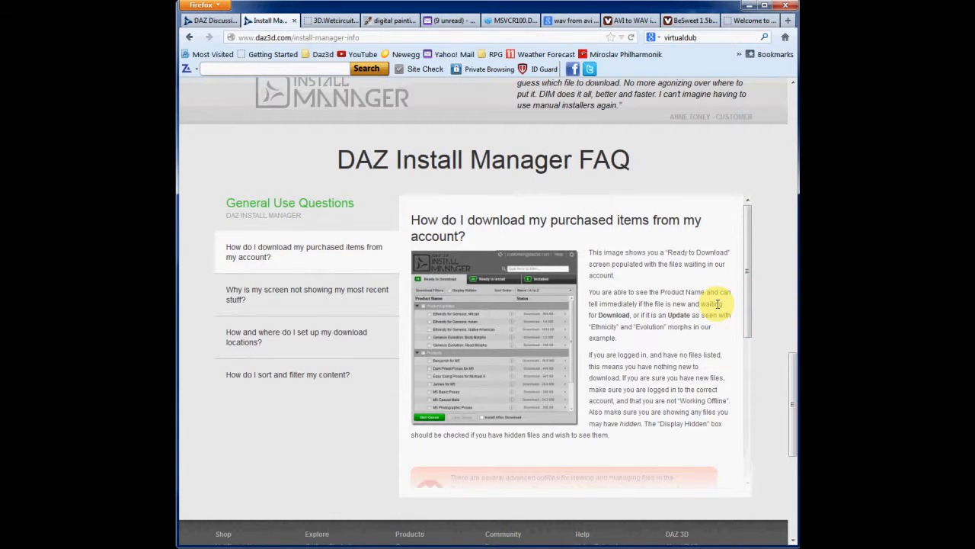
pyautogui.moveTo(643, 264)
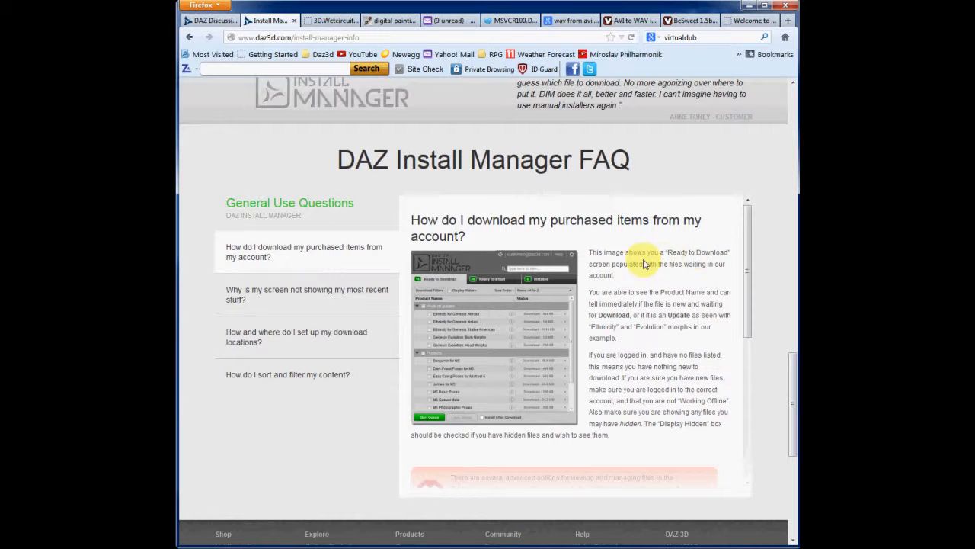
pyautogui.scroll(-3)
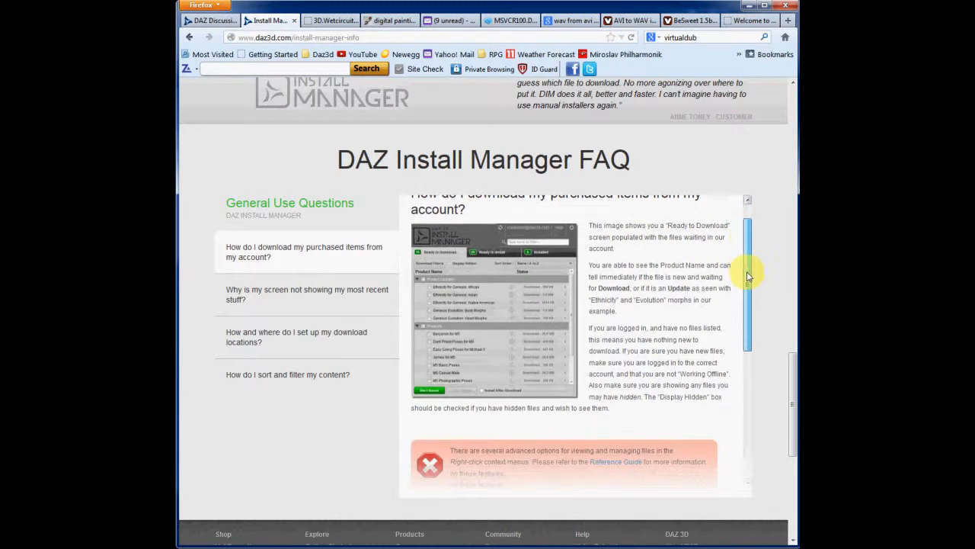
pyautogui.scroll(-3)
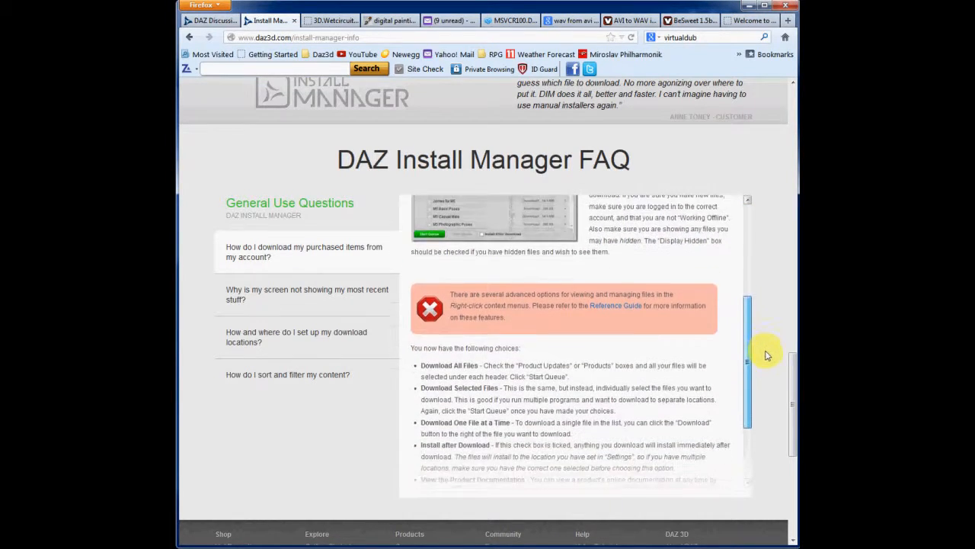
pyautogui.scroll(3)
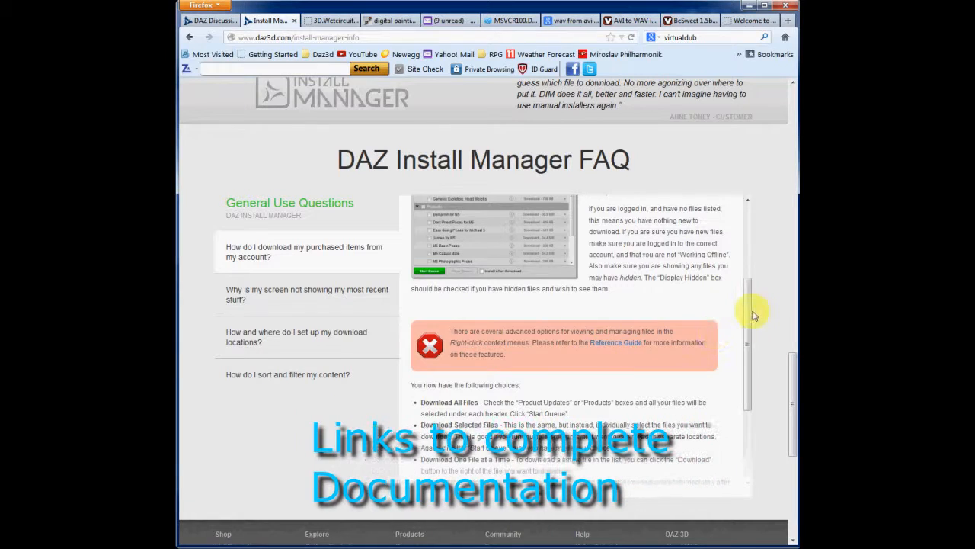
pyautogui.scroll(-3)
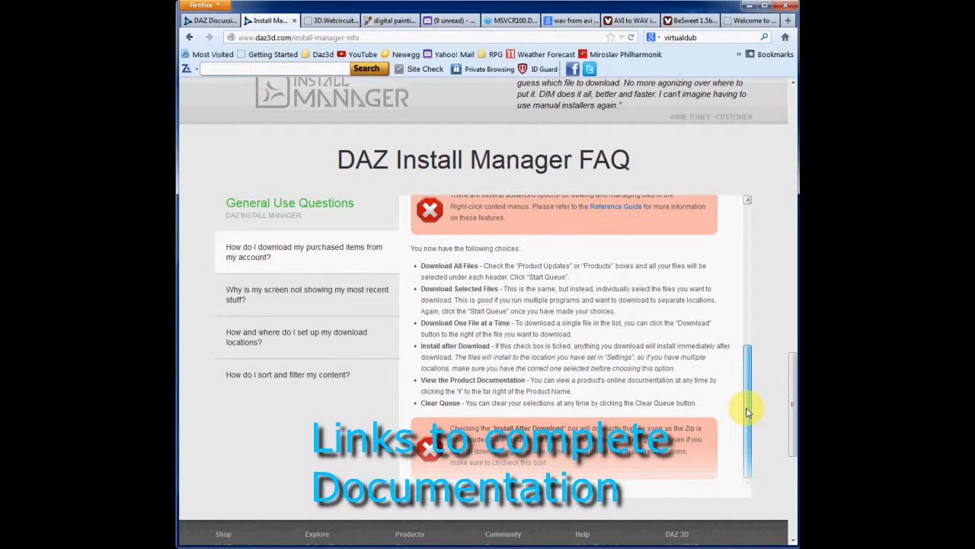
pyautogui.scroll(-3)
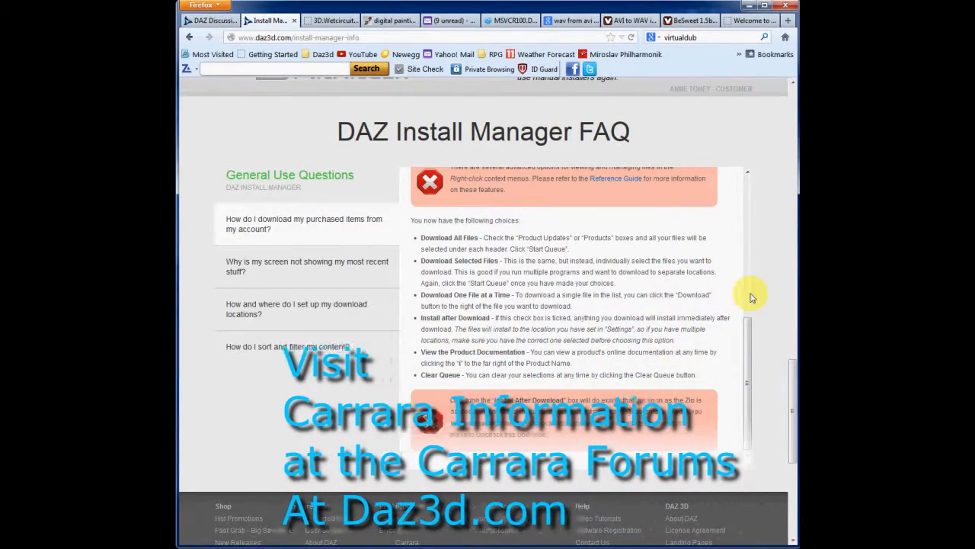
pyautogui.scroll(3)
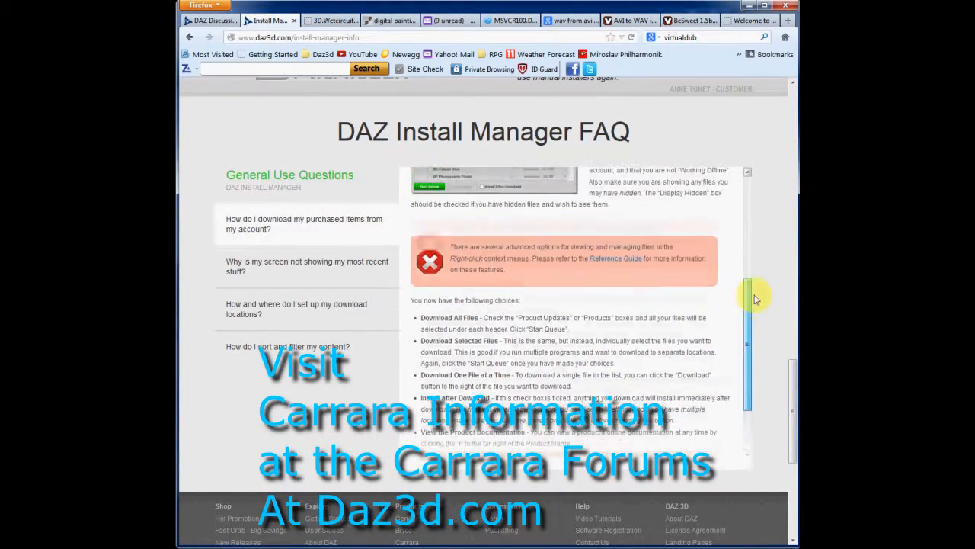
pyautogui.scroll(3)
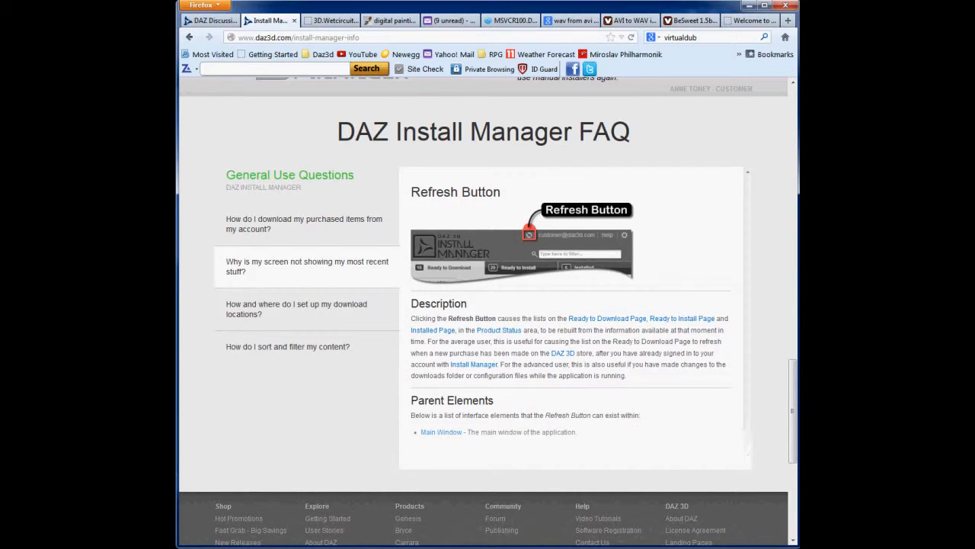
pyautogui.moveTo(288, 307)
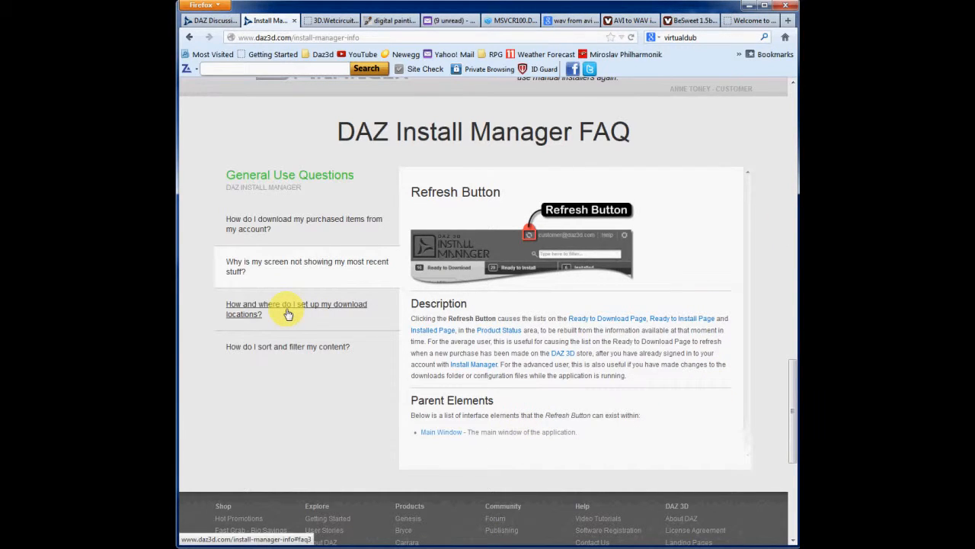
# Read the 'How and where do I set up my download locations?' answer and its illustrated steps.
pyautogui.click(288, 308)
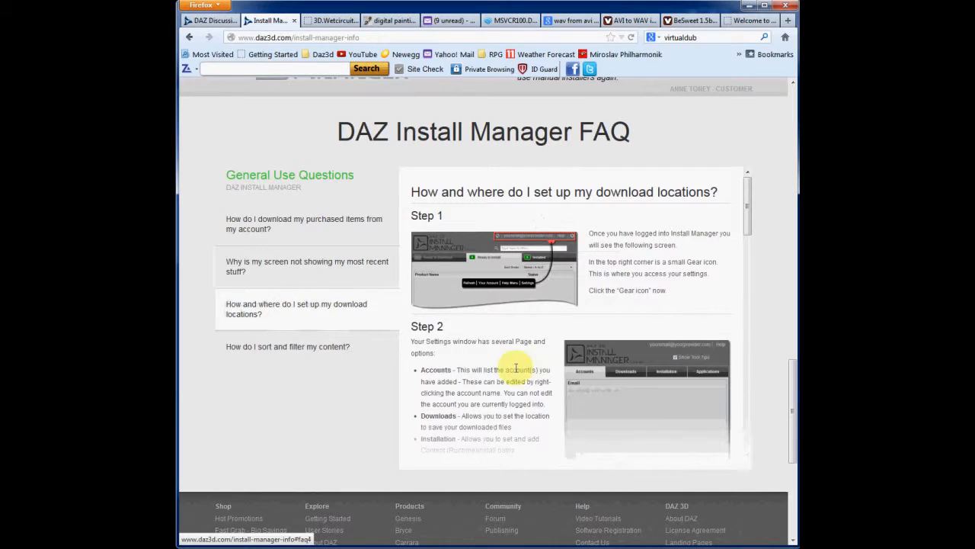
pyautogui.moveTo(500, 242)
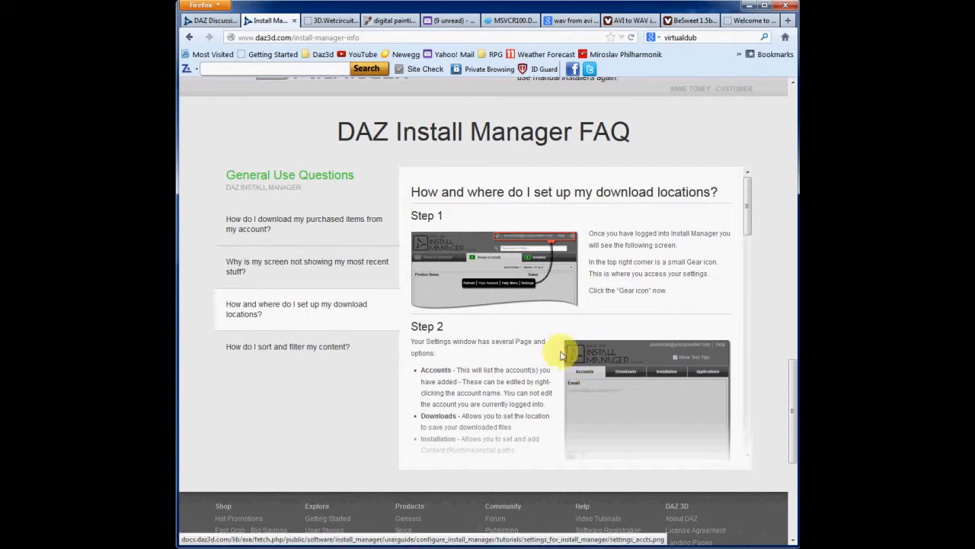
pyautogui.scroll(-3)
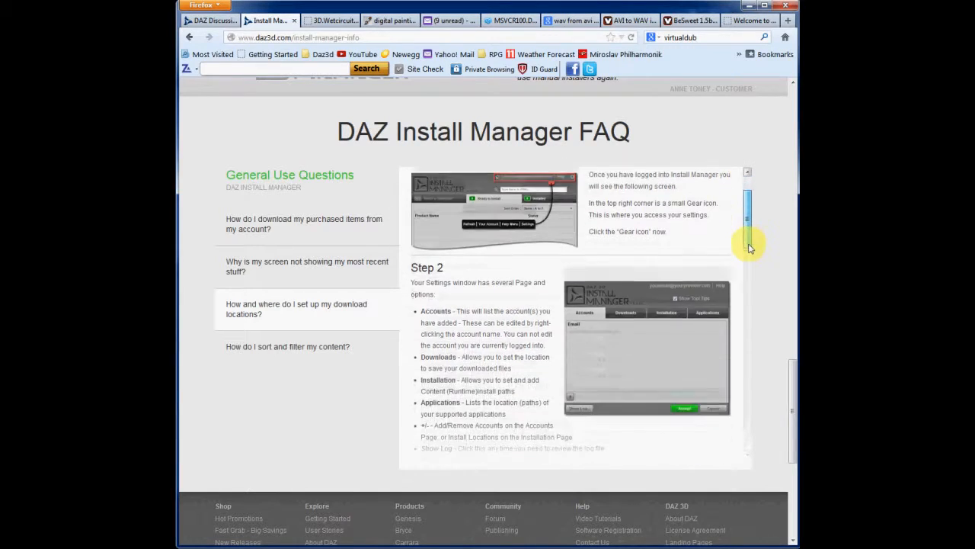
pyautogui.scroll(-3)
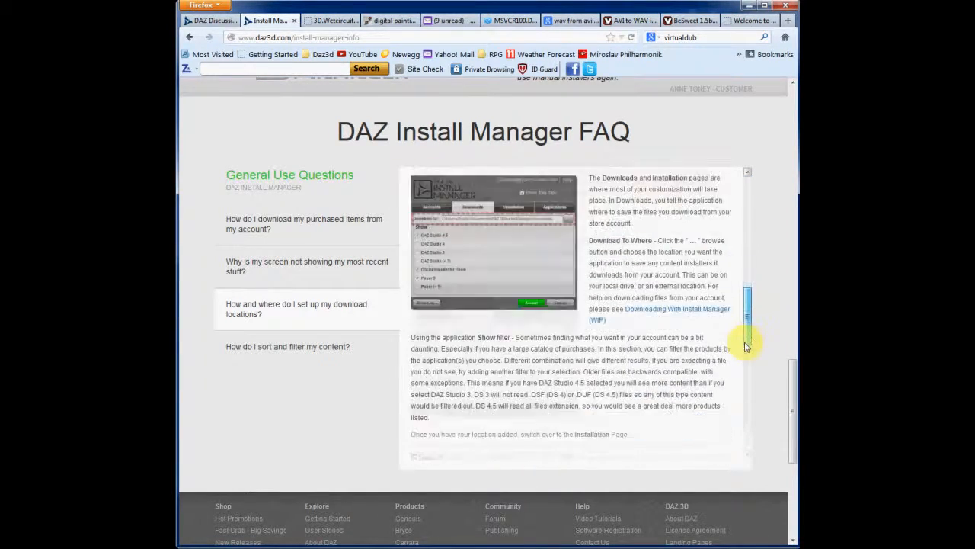
pyautogui.scroll(-3)
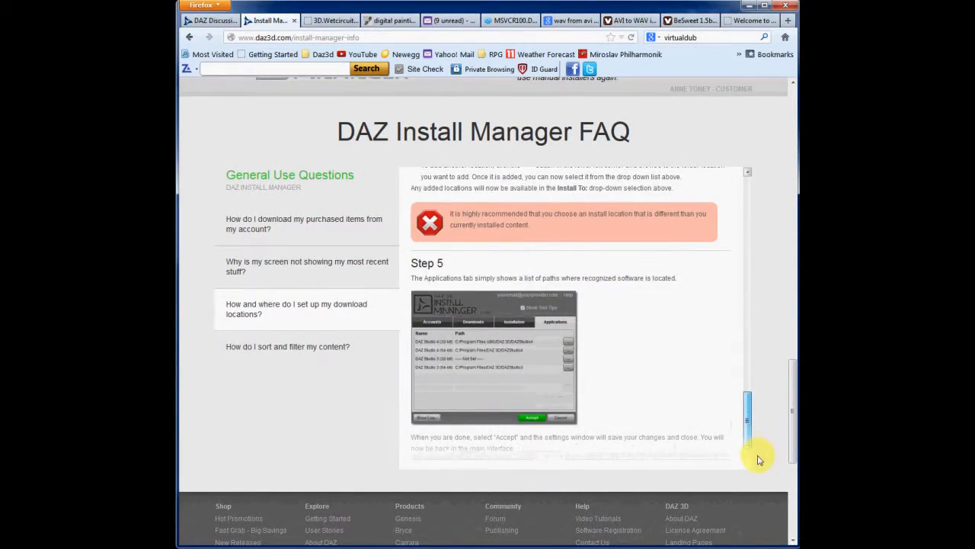
pyautogui.click(295, 308)
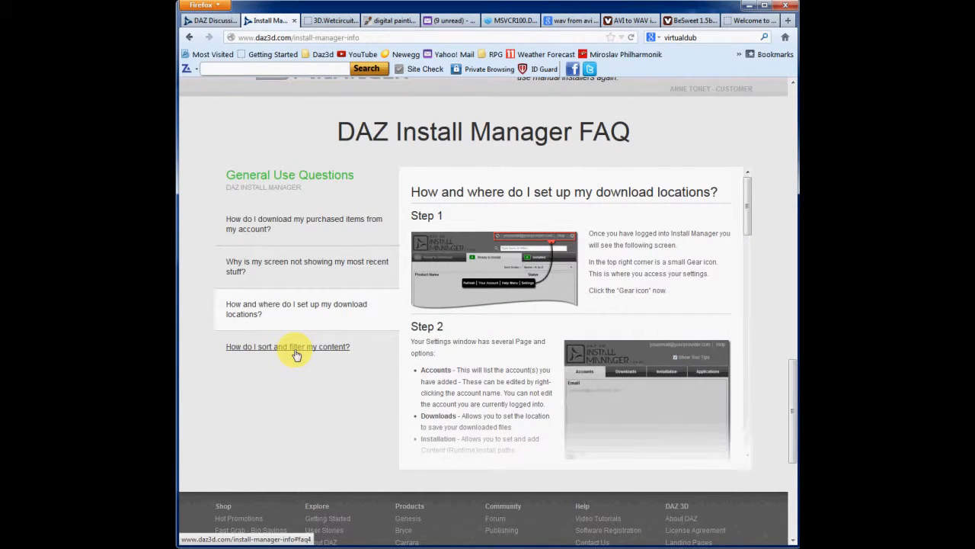
# Read the 'How do I sort and filter my content?' answer's Sorting and Filtering parts.
pyautogui.click(288, 346)
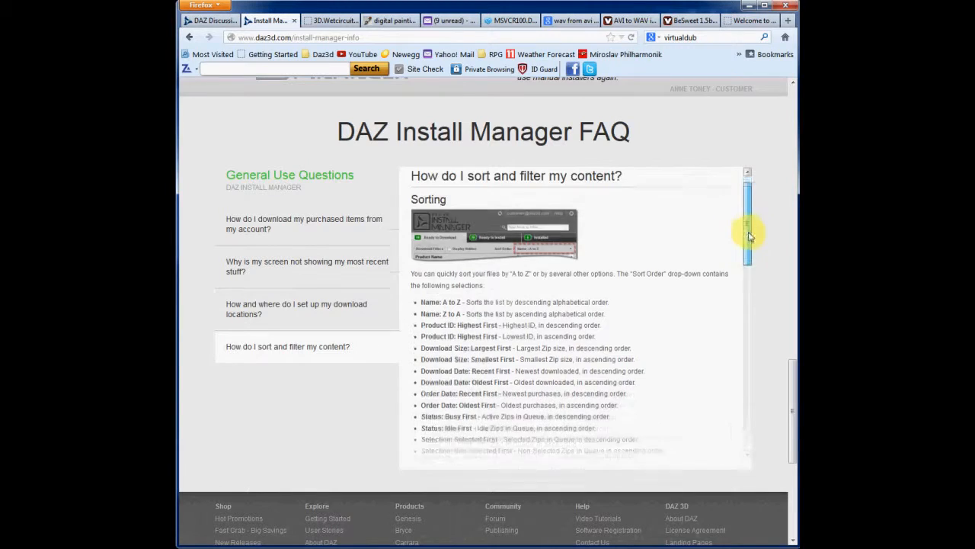
pyautogui.scroll(-3)
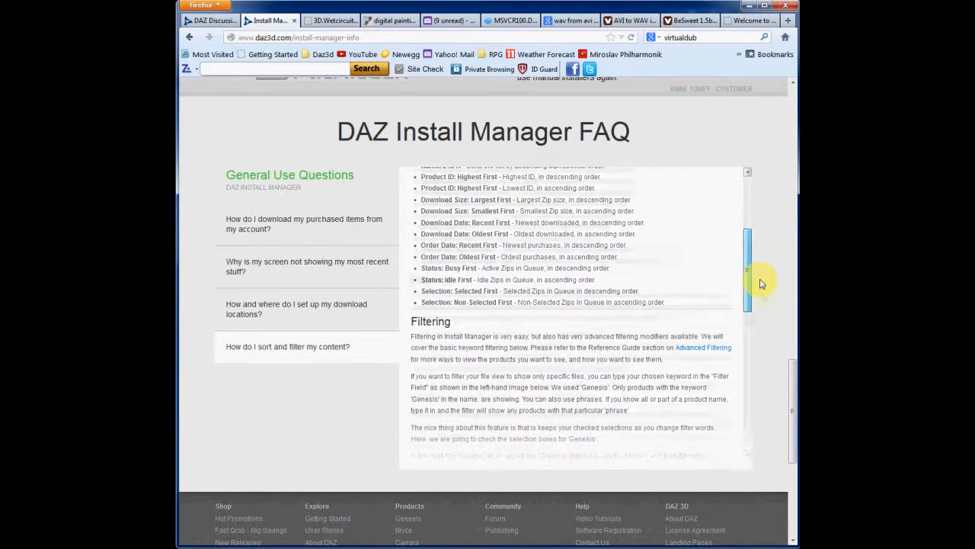
pyautogui.scroll(-3)
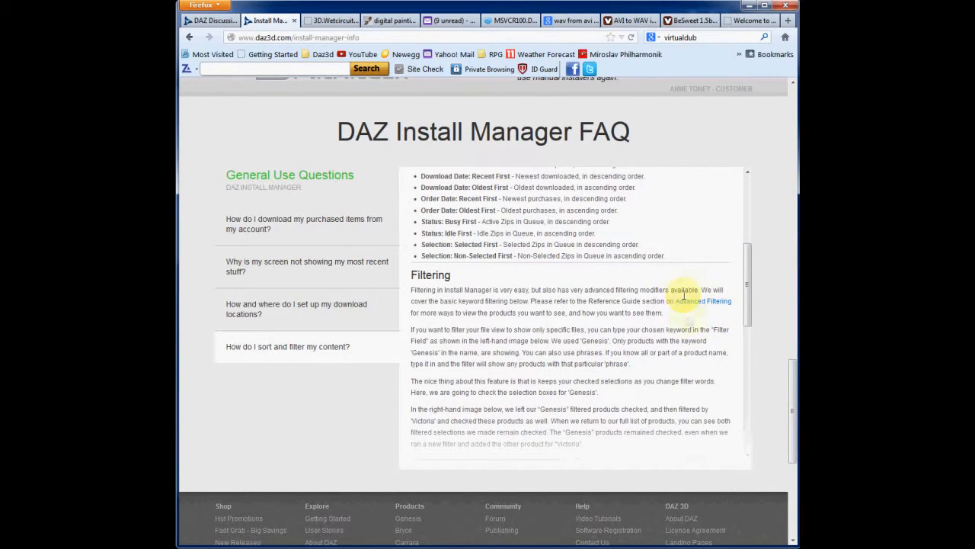
pyautogui.scroll(3)
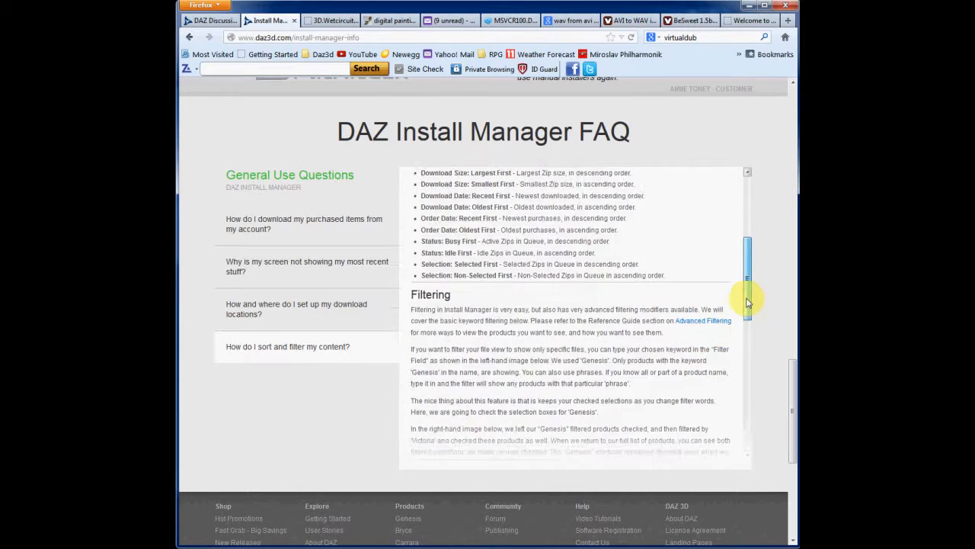
pyautogui.scroll(3)
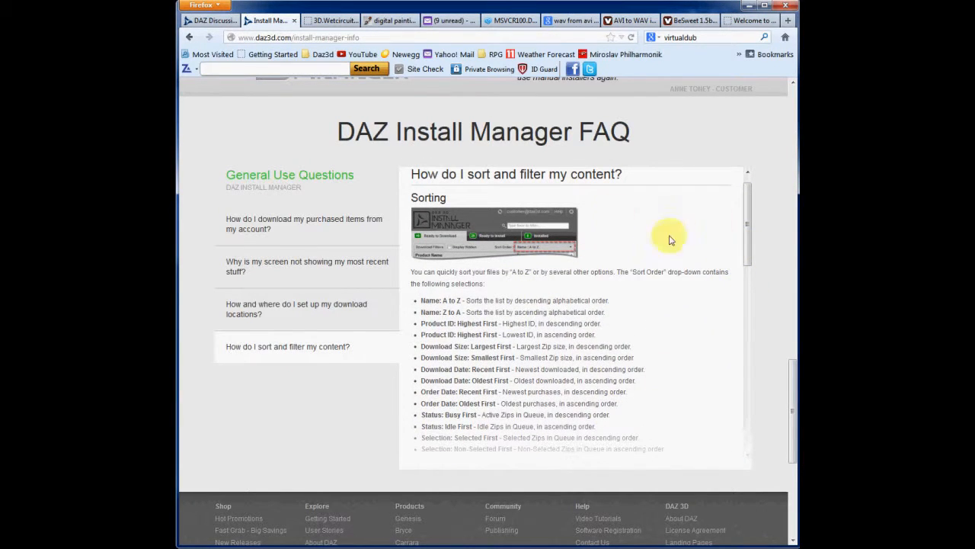
# Scroll down to the page footer, then back up to the download links section.
pyautogui.scroll(-3)
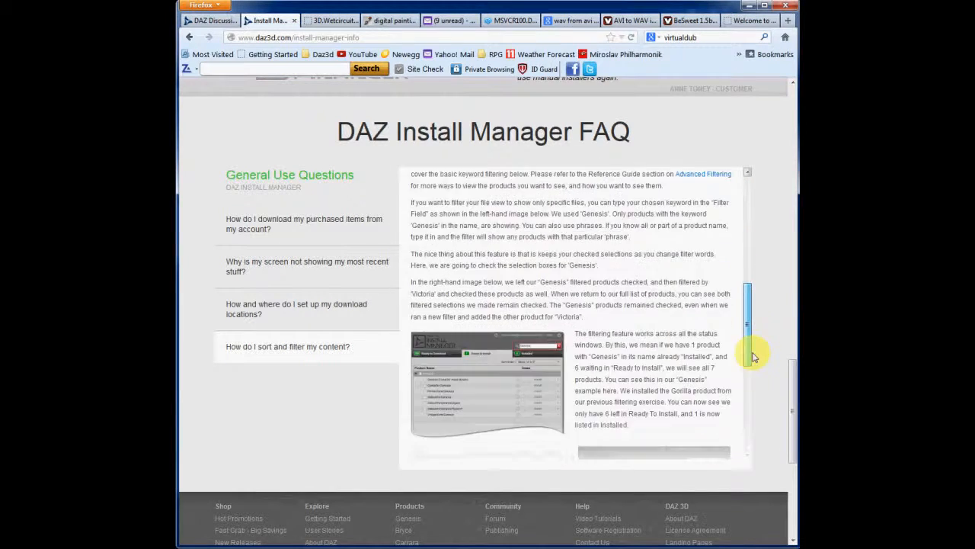
pyautogui.scroll(-3)
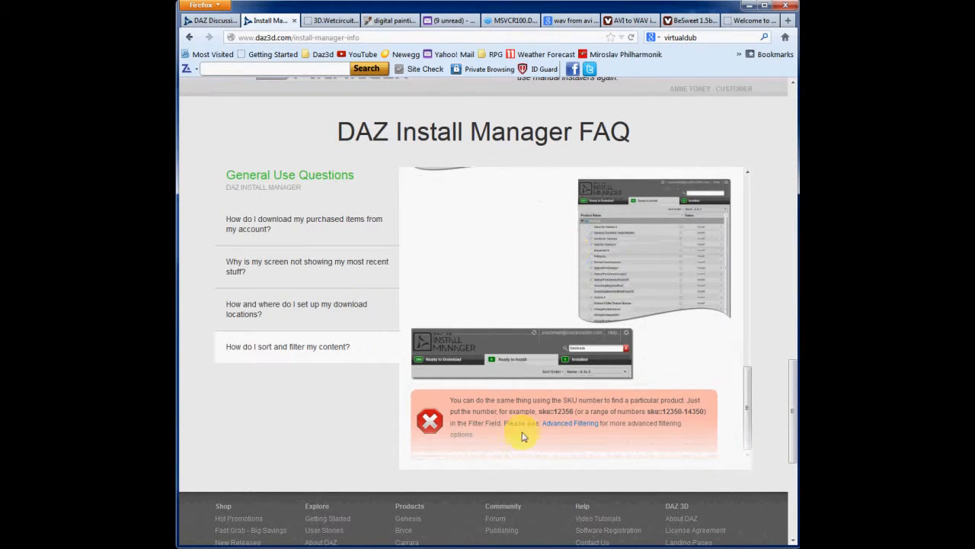
pyautogui.scroll(-3)
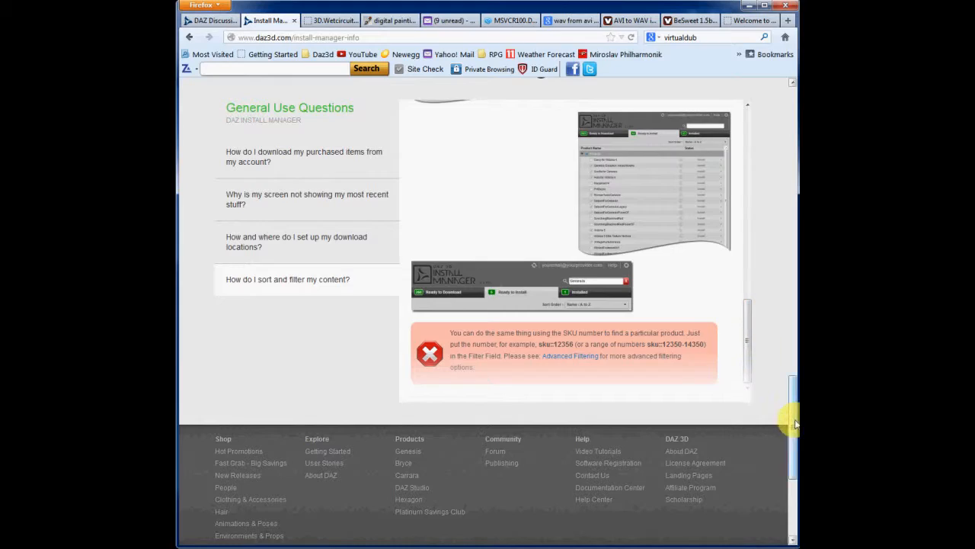
pyautogui.scroll(3)
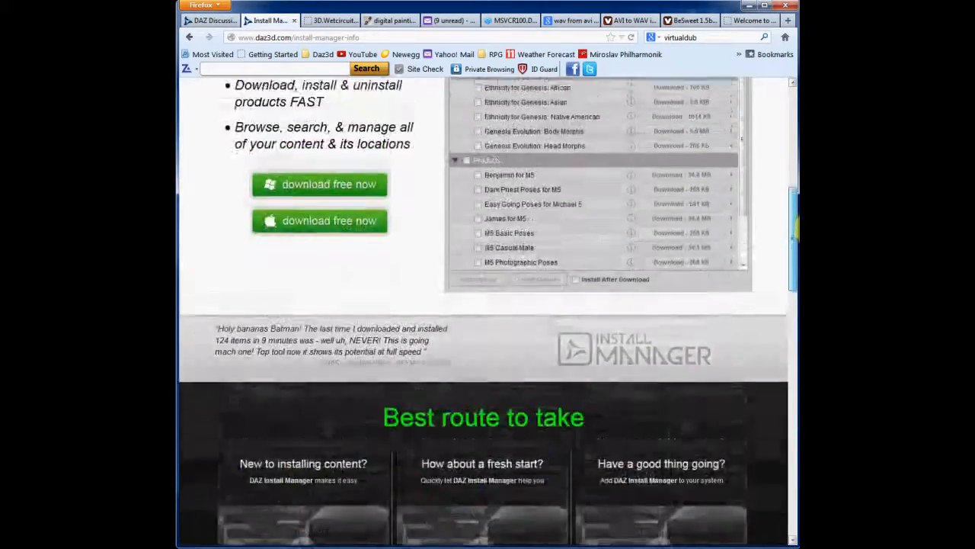
pyautogui.scroll(3)
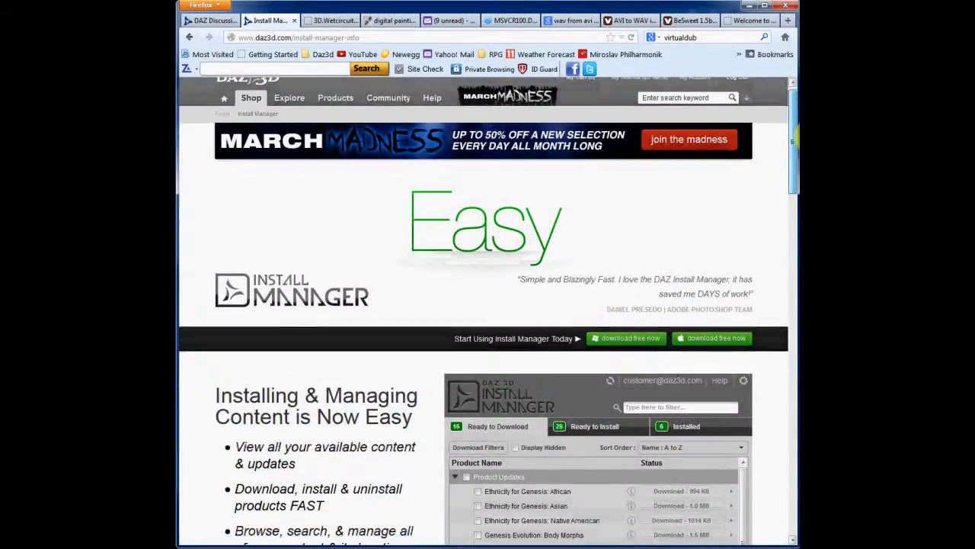
pyautogui.scroll(-3)
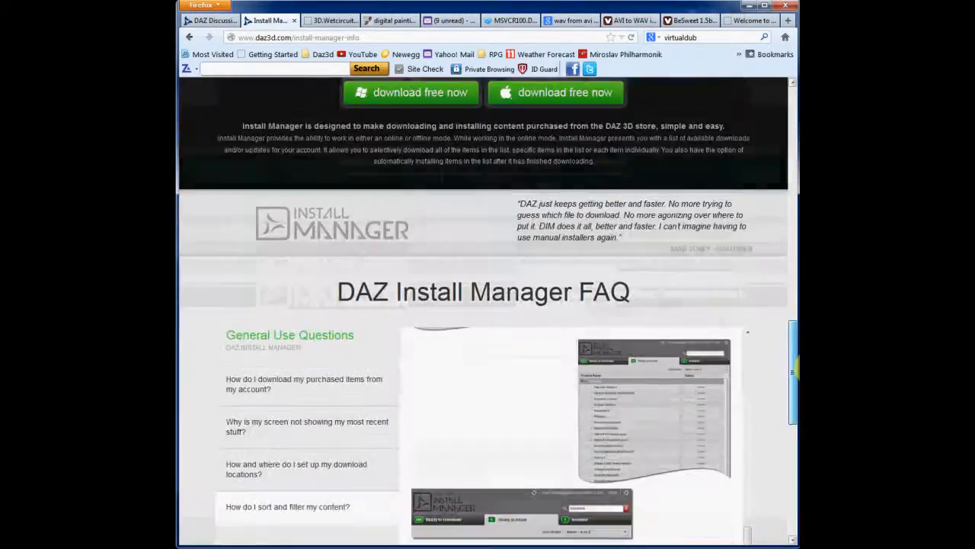
pyautogui.scroll(3)
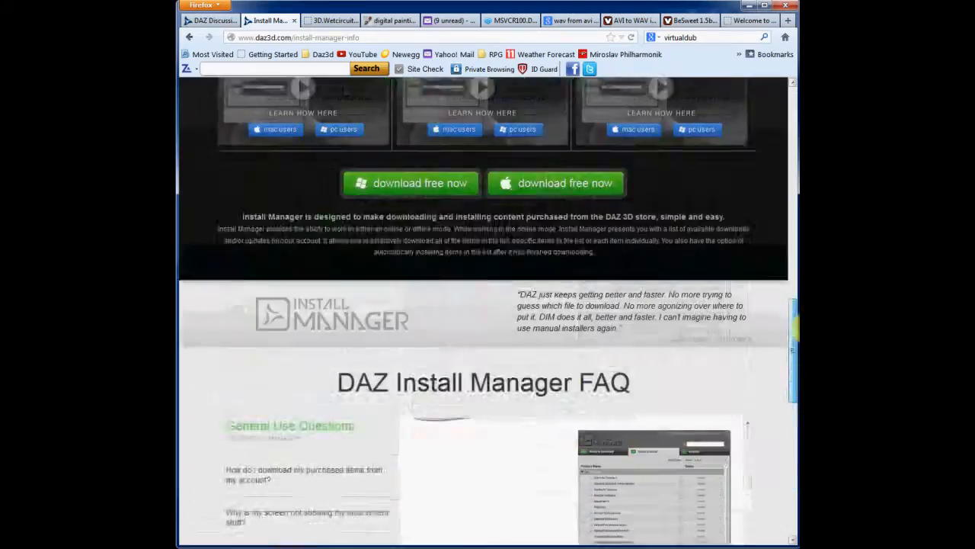
pyautogui.scroll(3)
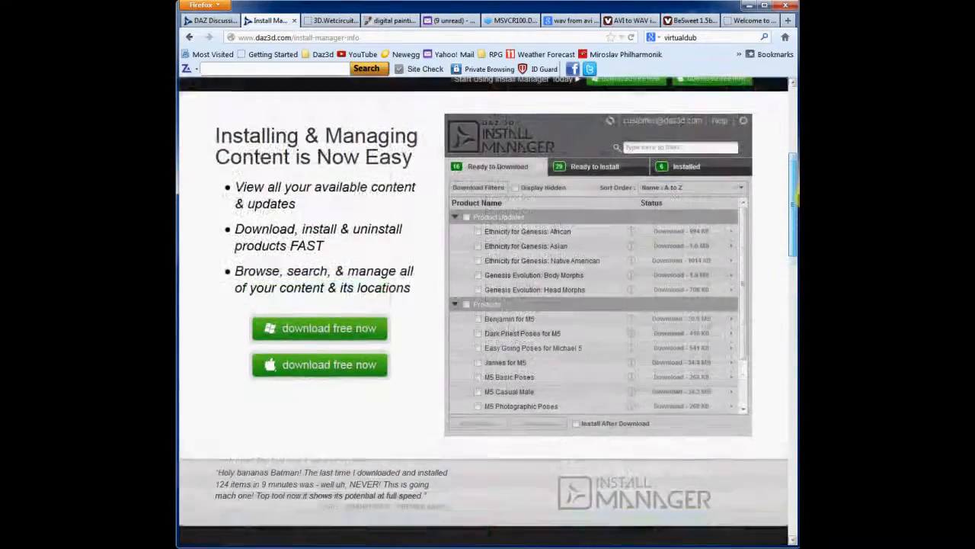
pyautogui.scroll(3)
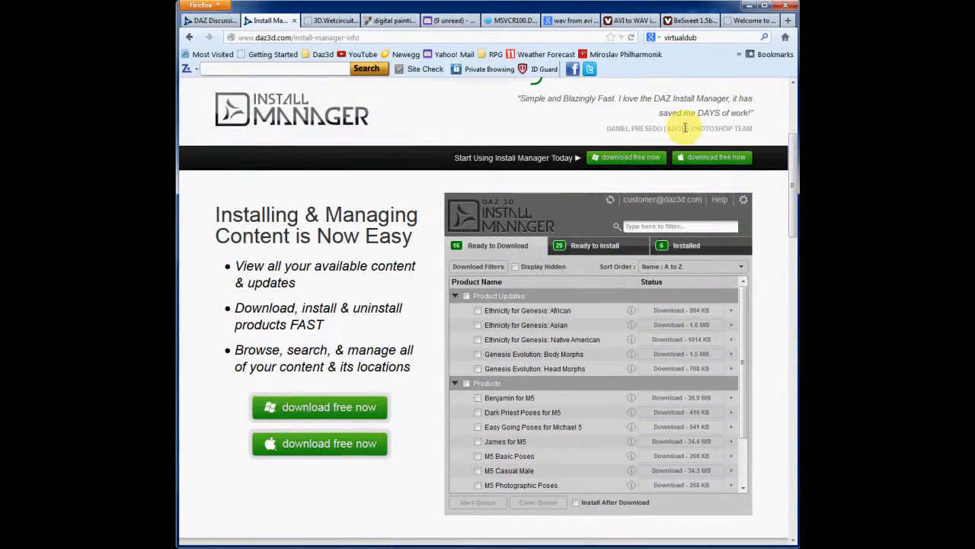
pyautogui.moveTo(518, 151)
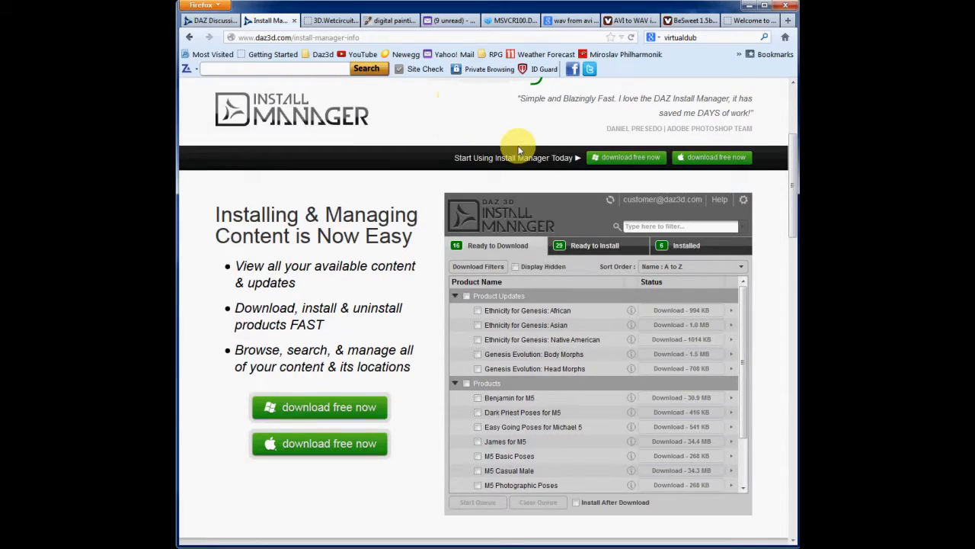
pyautogui.moveTo(515, 143)
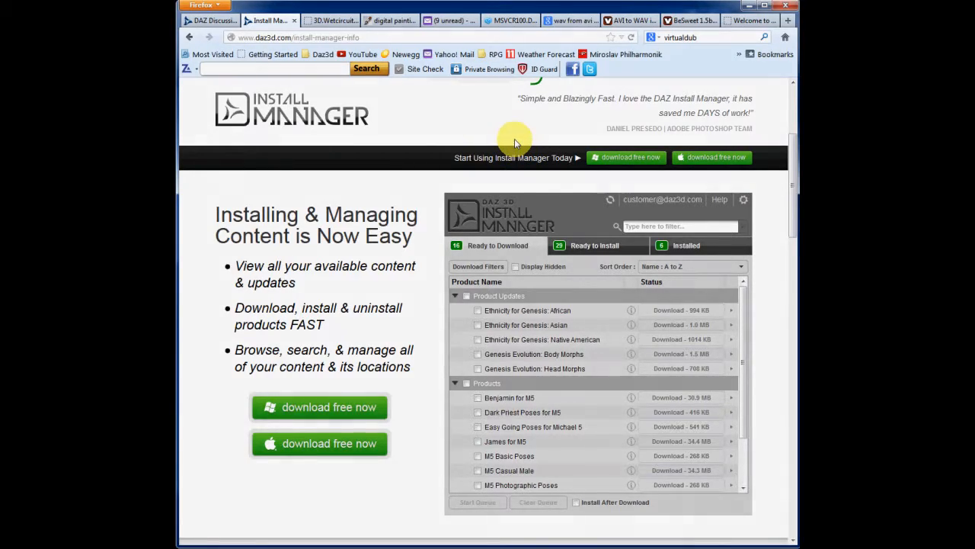